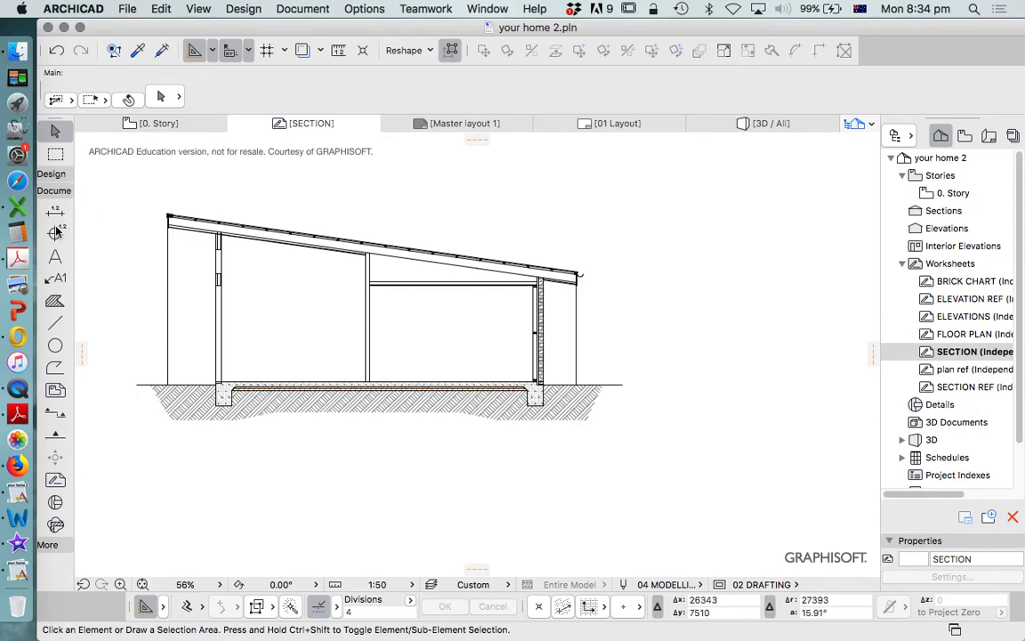
Step: Activate the Level Dimension tool to place elevation markers on the section
left_click(53, 212)
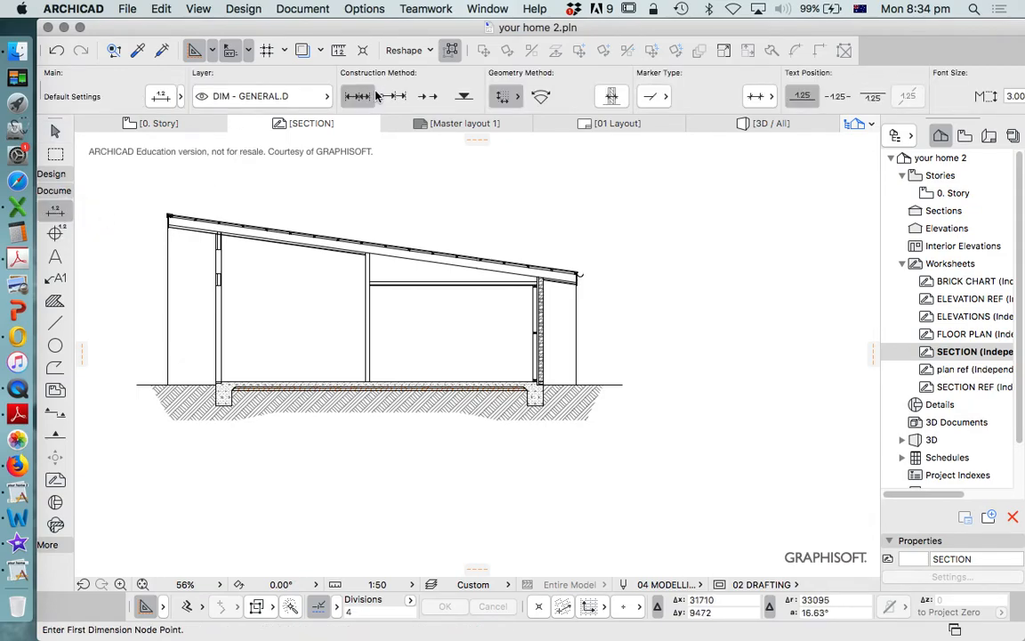
mouse_move(356, 96)
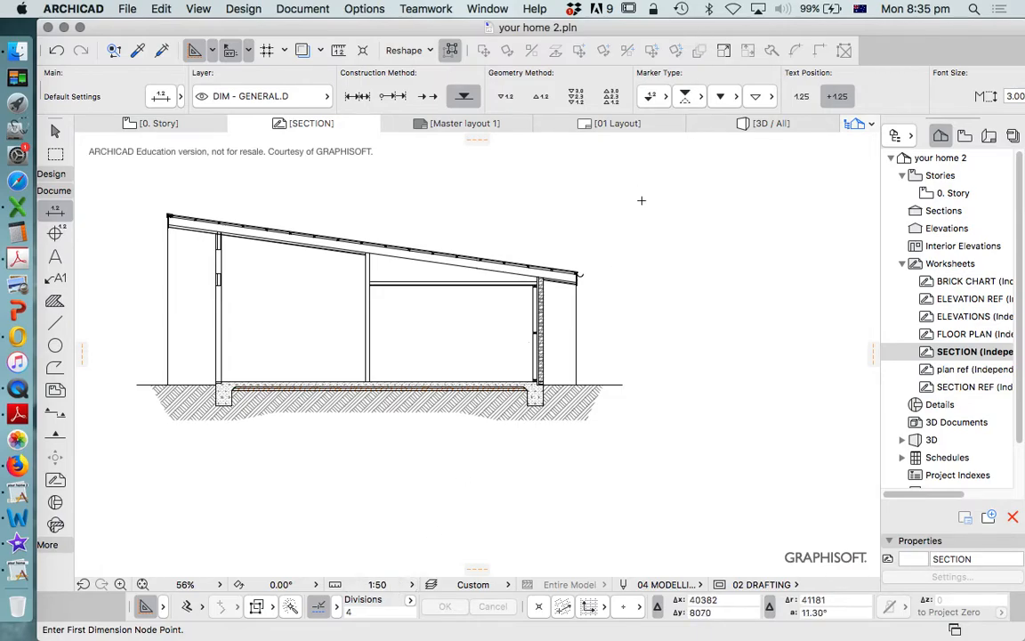
mouse_move(691, 274)
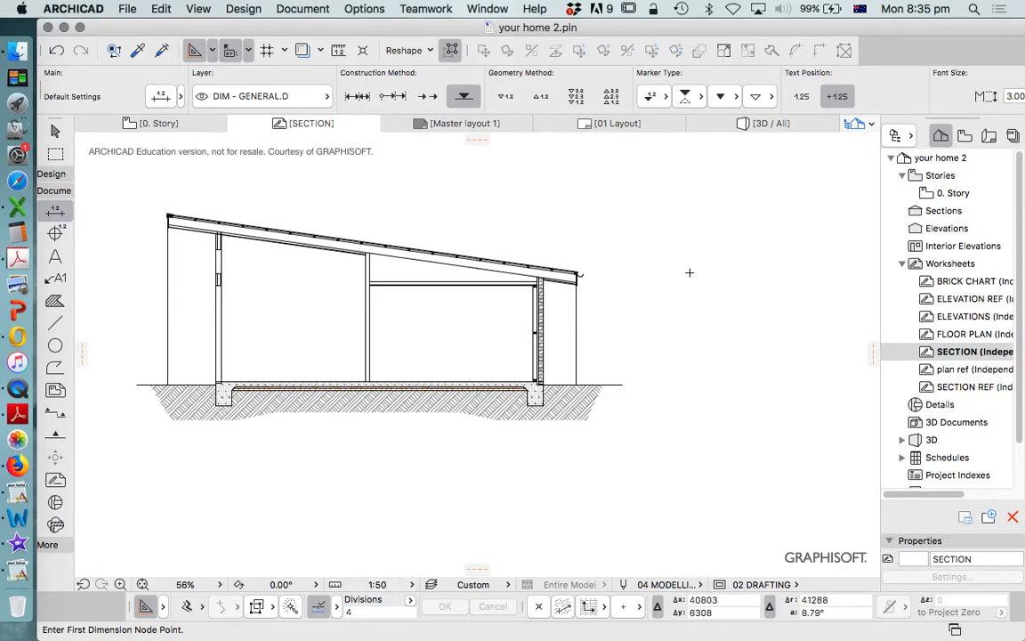
mouse_move(632, 235)
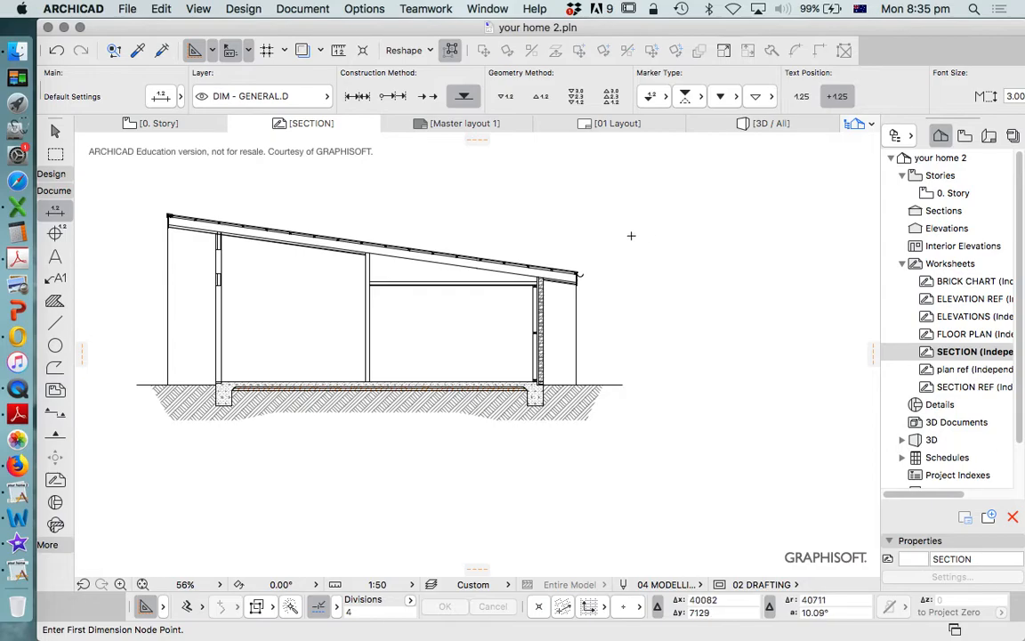
mouse_move(634, 233)
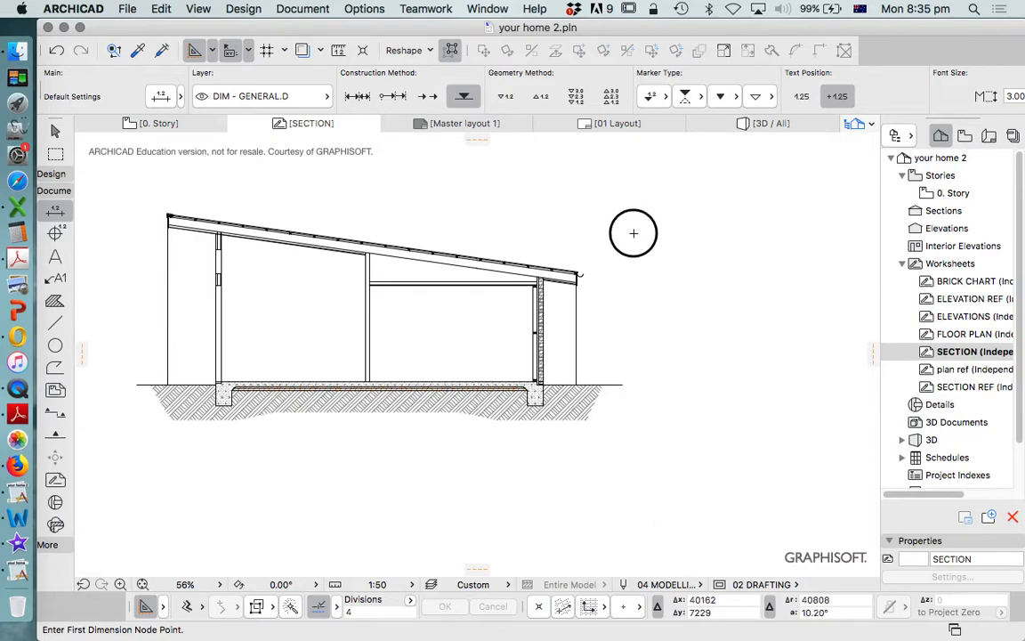
Step: Place a level marker right of the building and switch to the Line tool
left_click(634, 233)
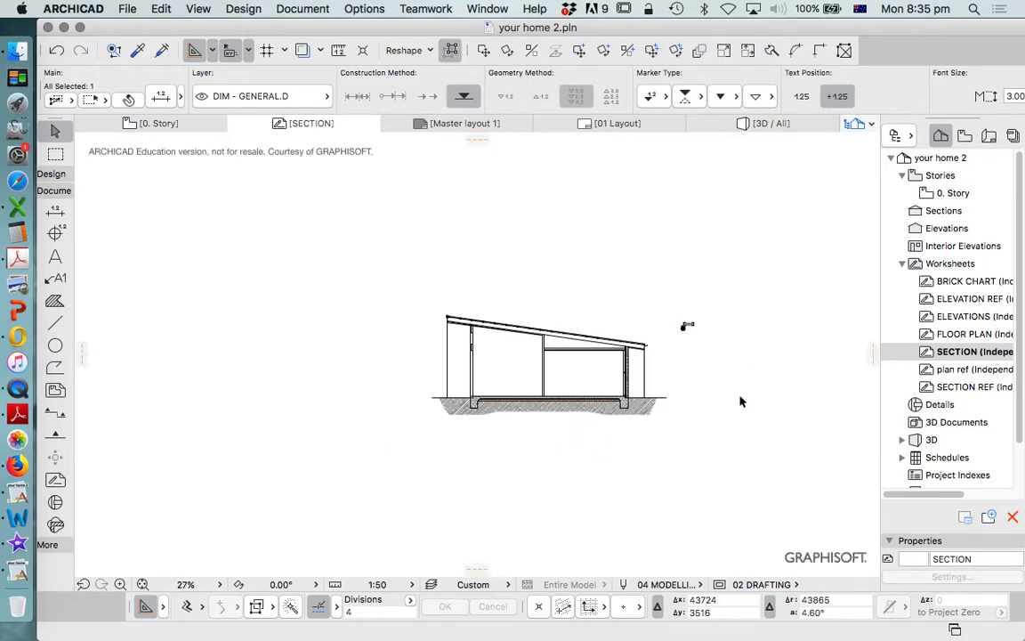
left_click(55, 324)
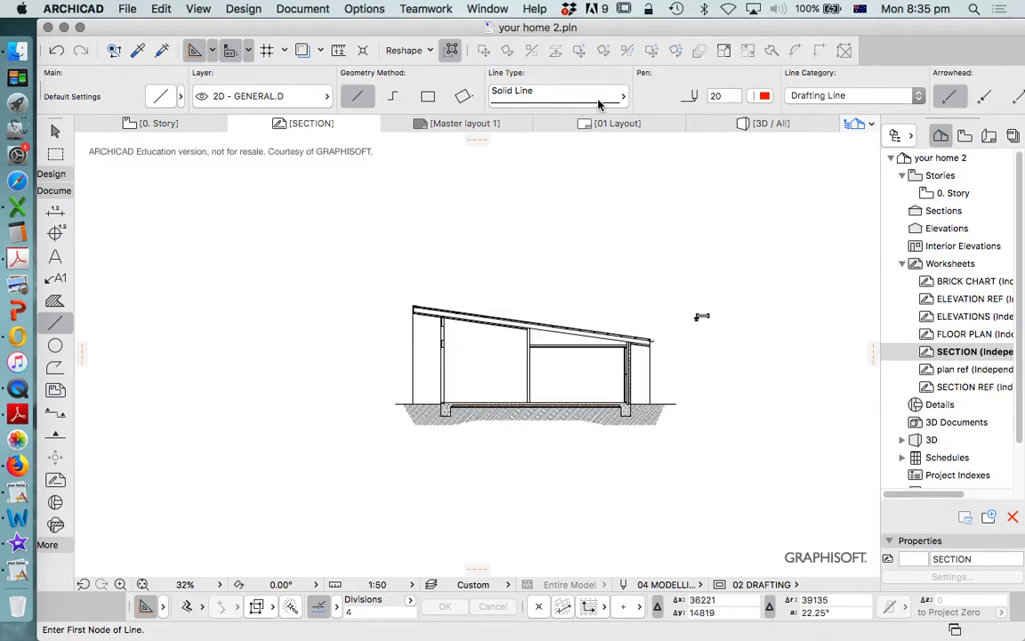
Step: Draw a dashed reference line along the floor level to the +3,521 marker and select the whole section
left_click(621, 96)
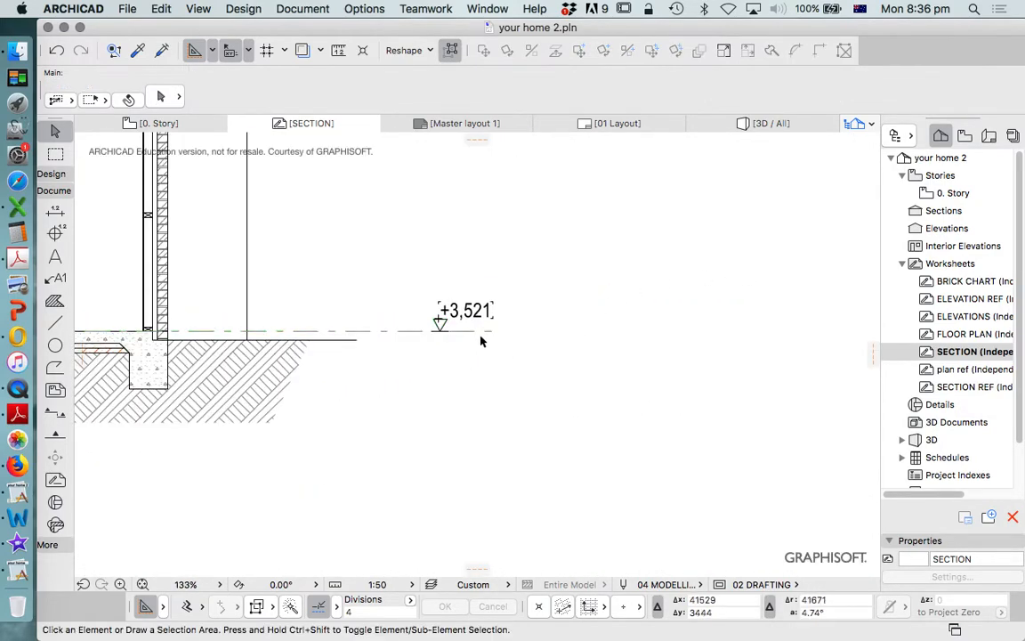
left_click(440, 328)
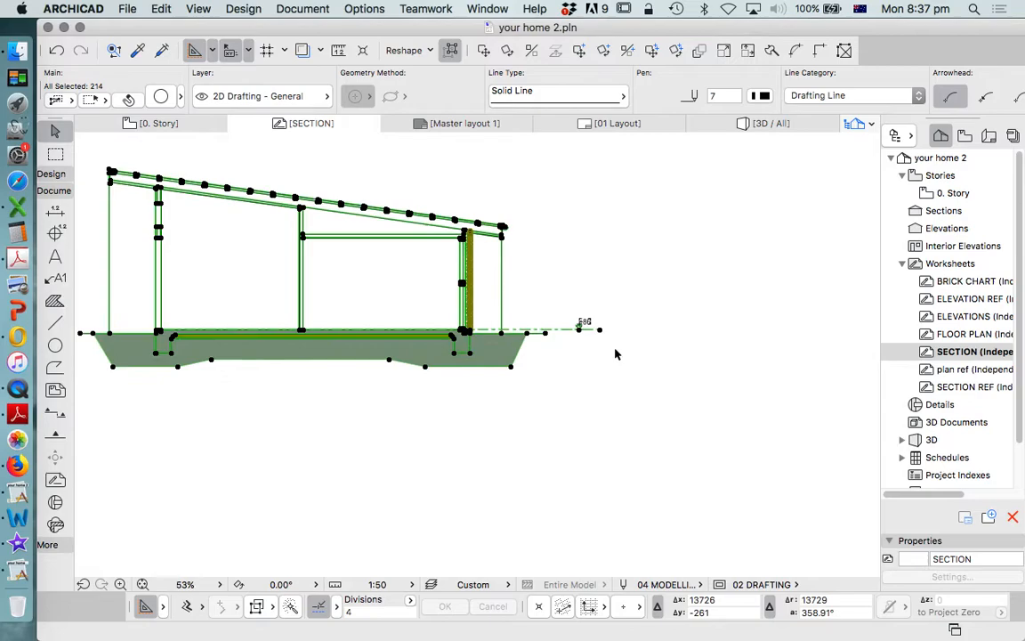
Step: Move the whole section vertically so the floor-level marker reads +10,000 instead of +3,521
scroll("down", 3)
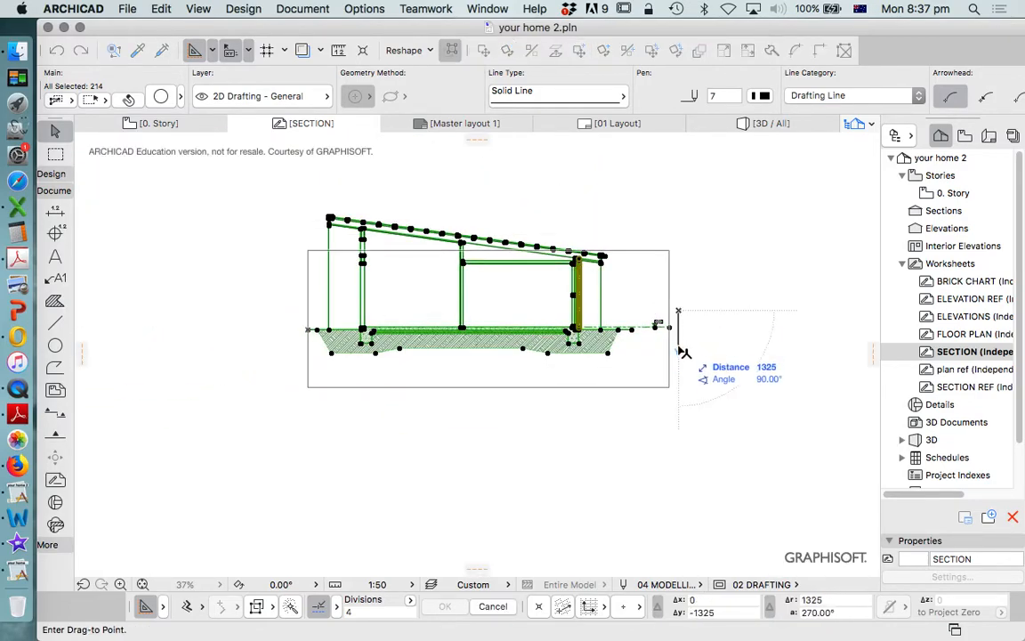
type("86")
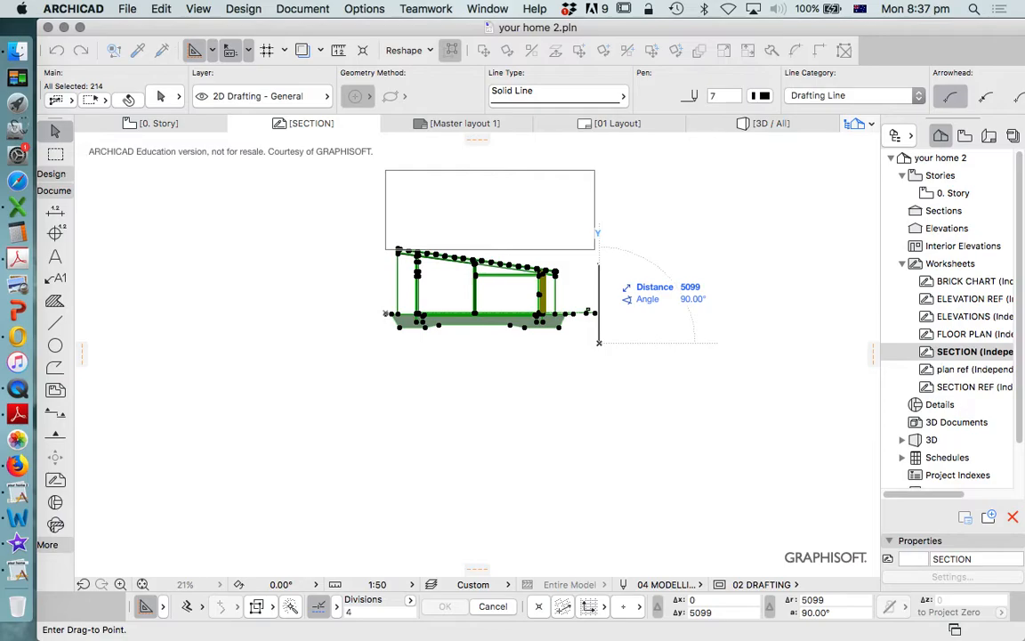
type("1000")
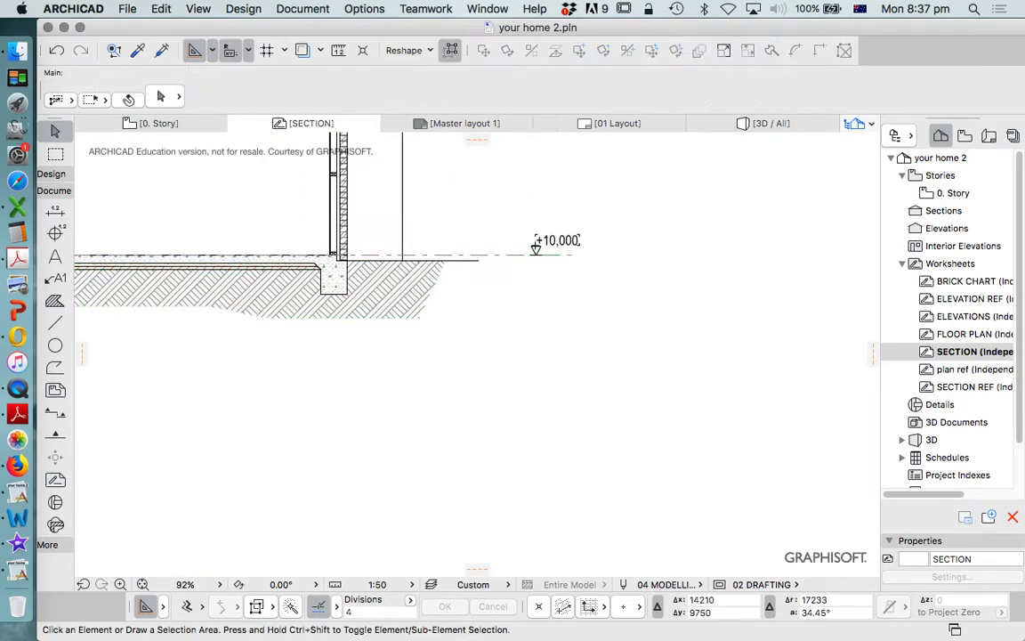
scroll("down", 3)
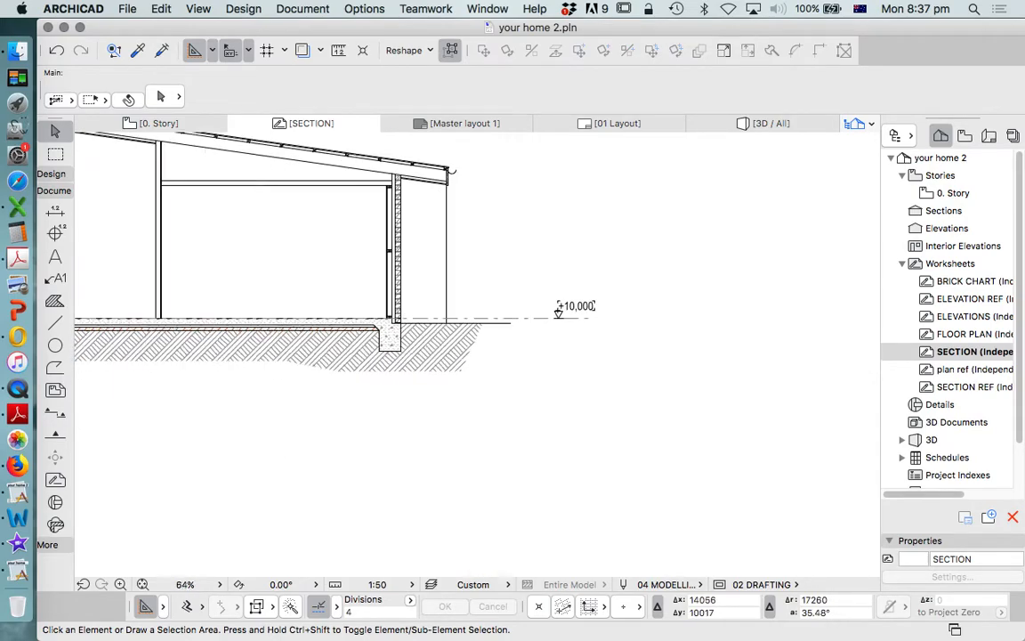
scroll("down", 3)
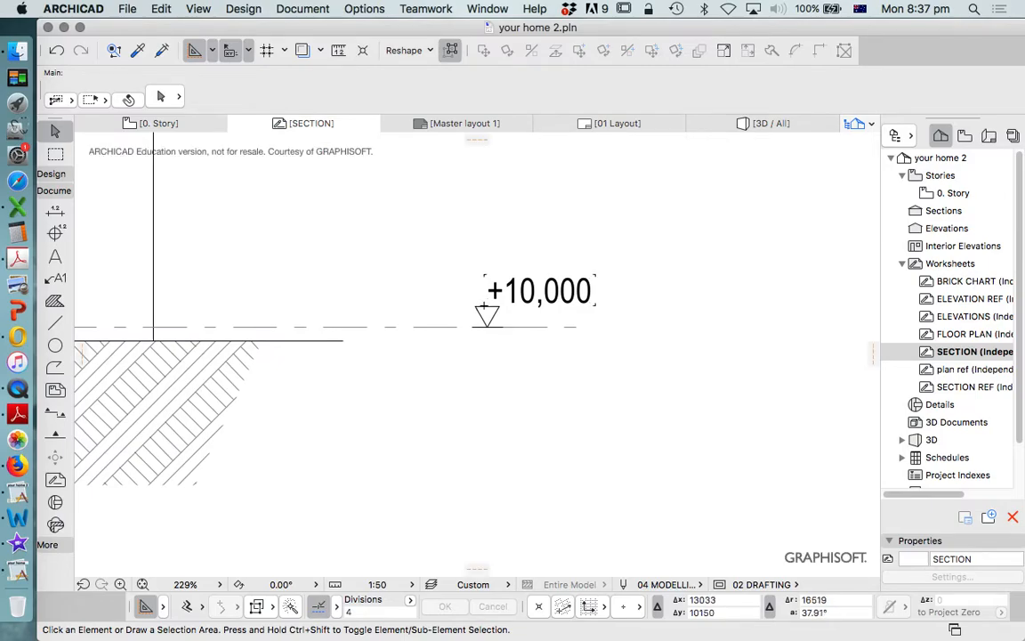
Step: Check the text size of the +10,000 value and switch to the Text tool
left_click(537, 289)
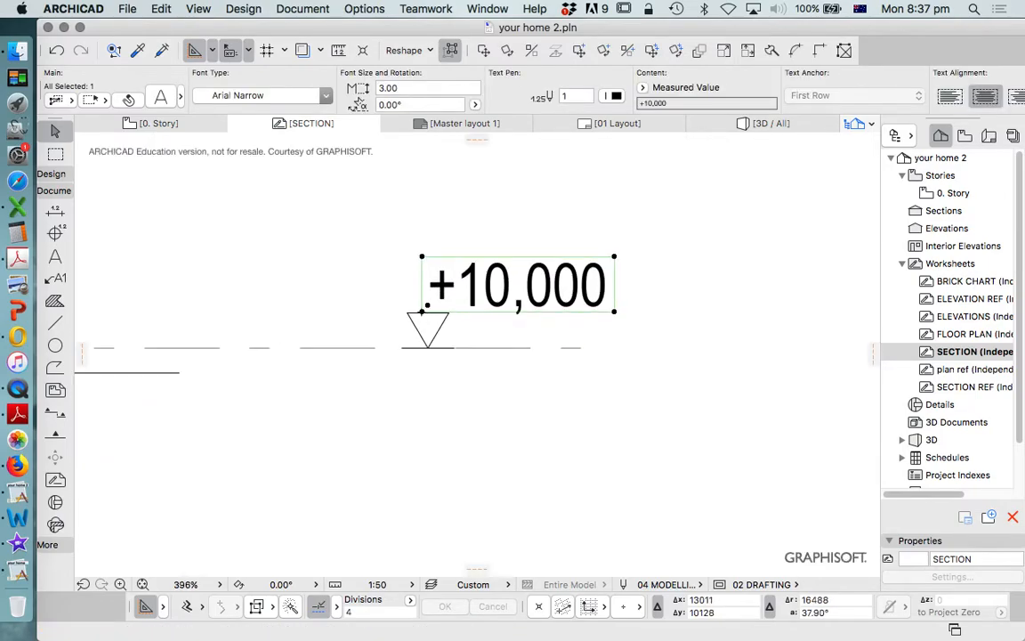
left_click_drag(517, 284, 576, 321)
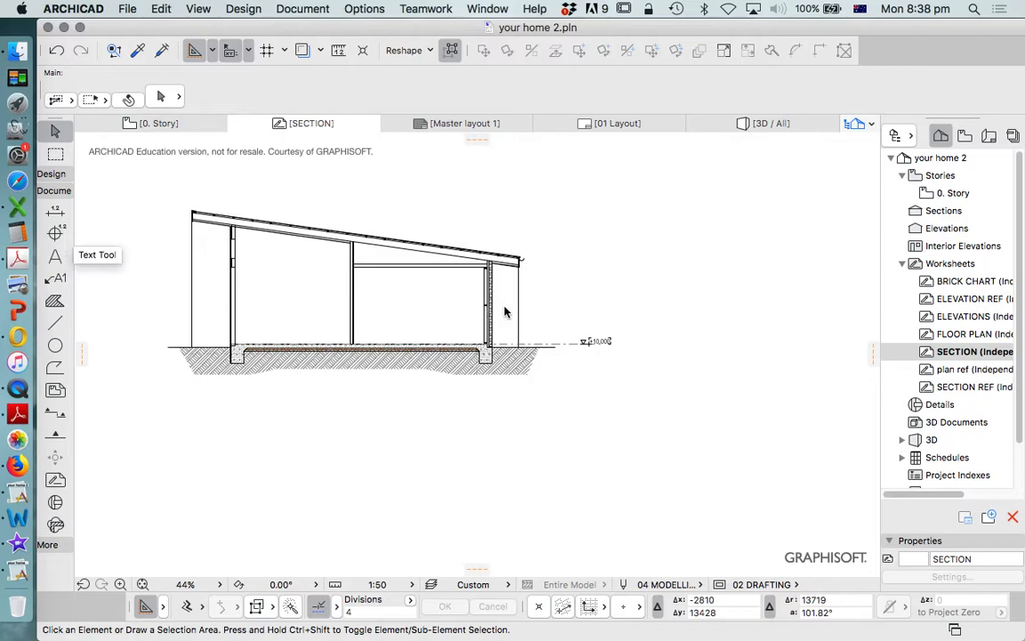
left_click(53, 256)
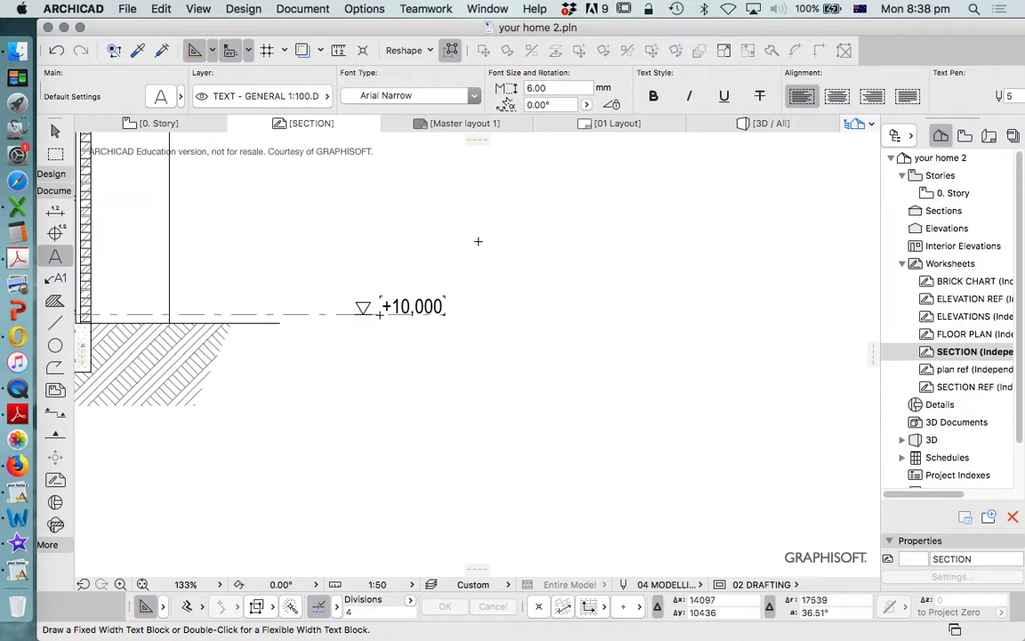
Step: Add a 3 mm text label reading FFL LIVING ROOM right of the +10,000 marker
type("3")
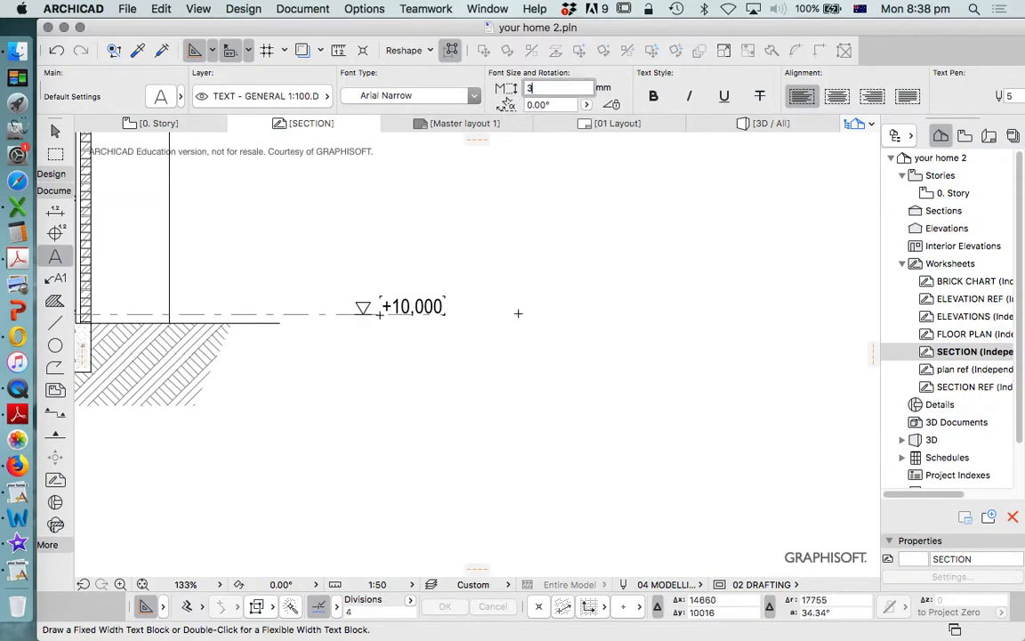
left_click_drag(456, 257, 710, 324)
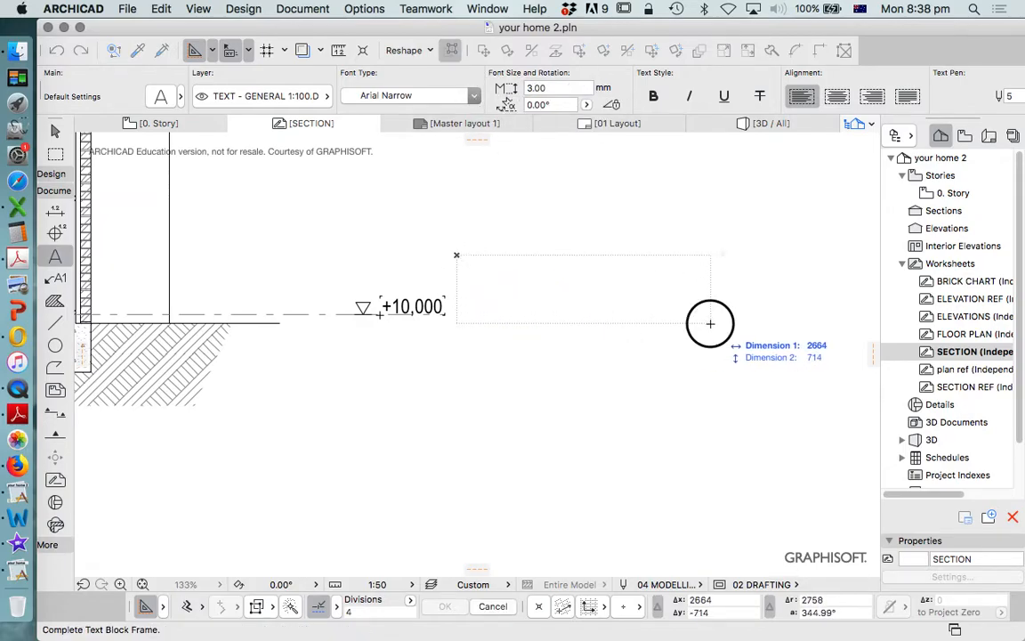
left_click(710, 324)
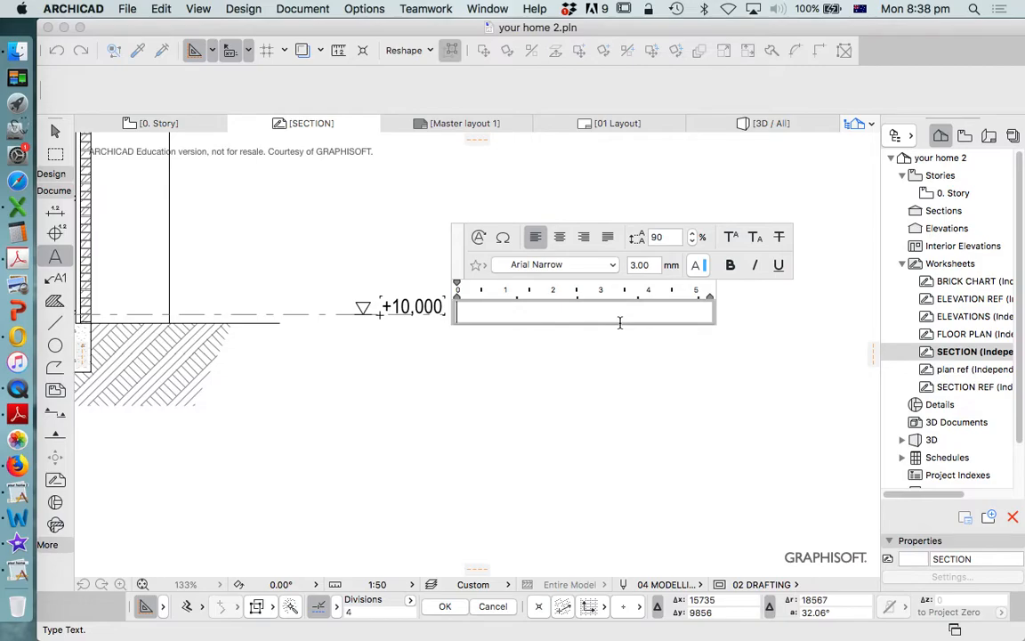
type("FF")
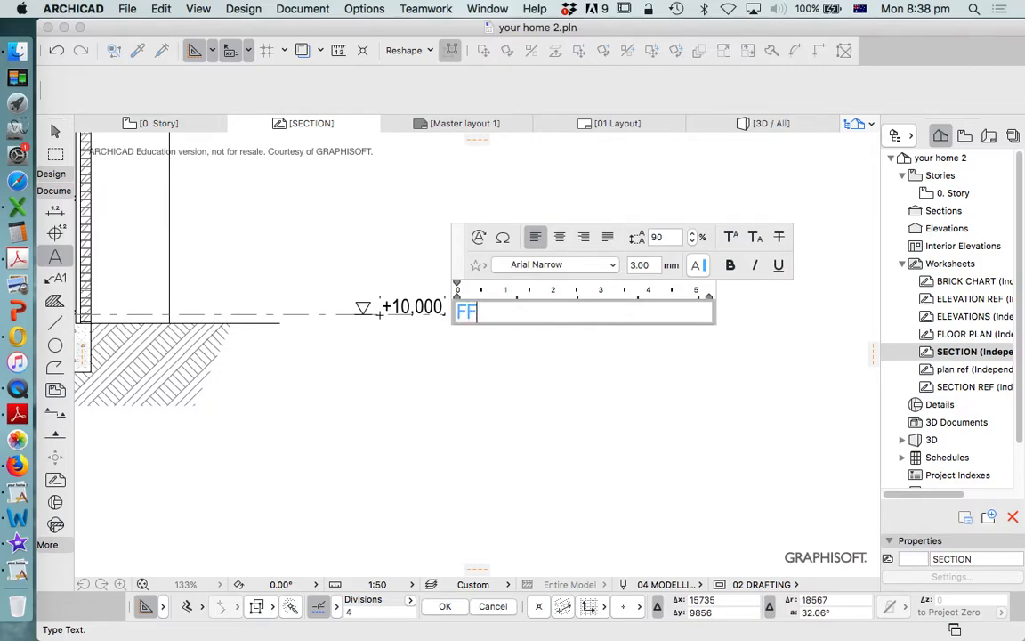
type("L")
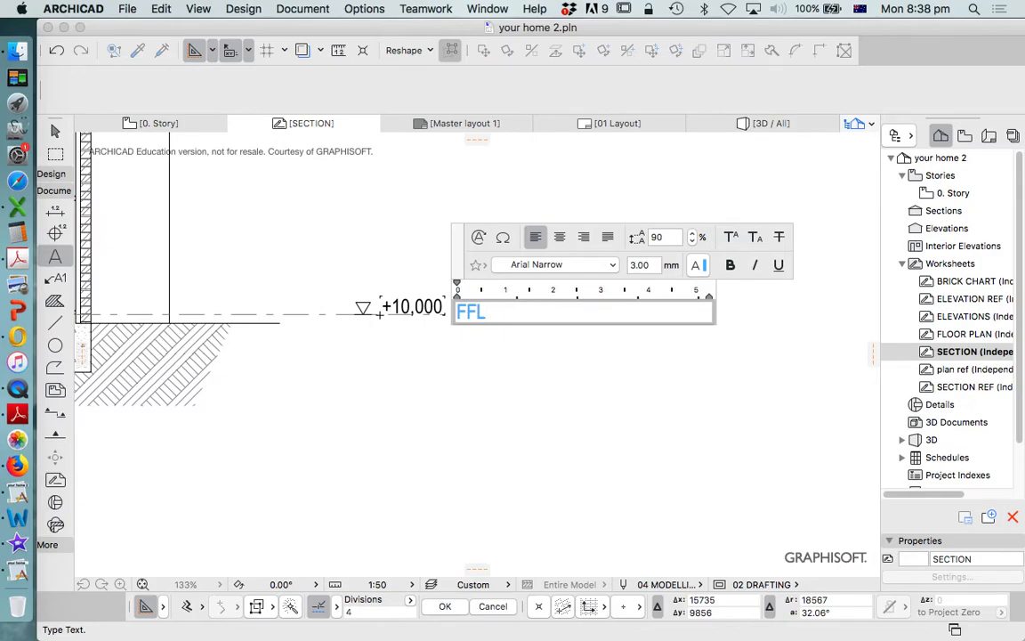
type("L")
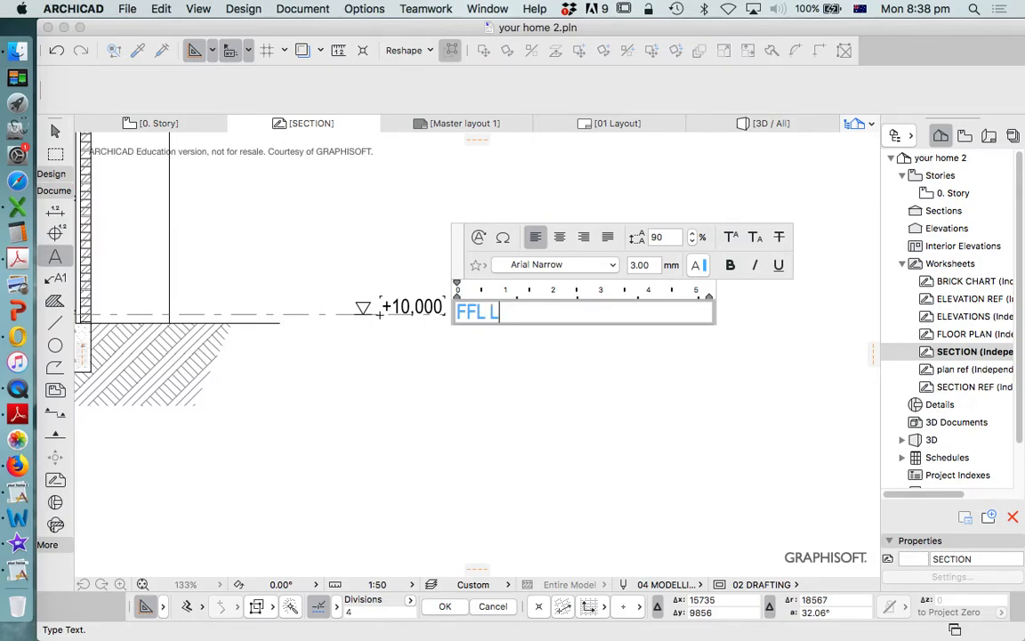
type("IVING")
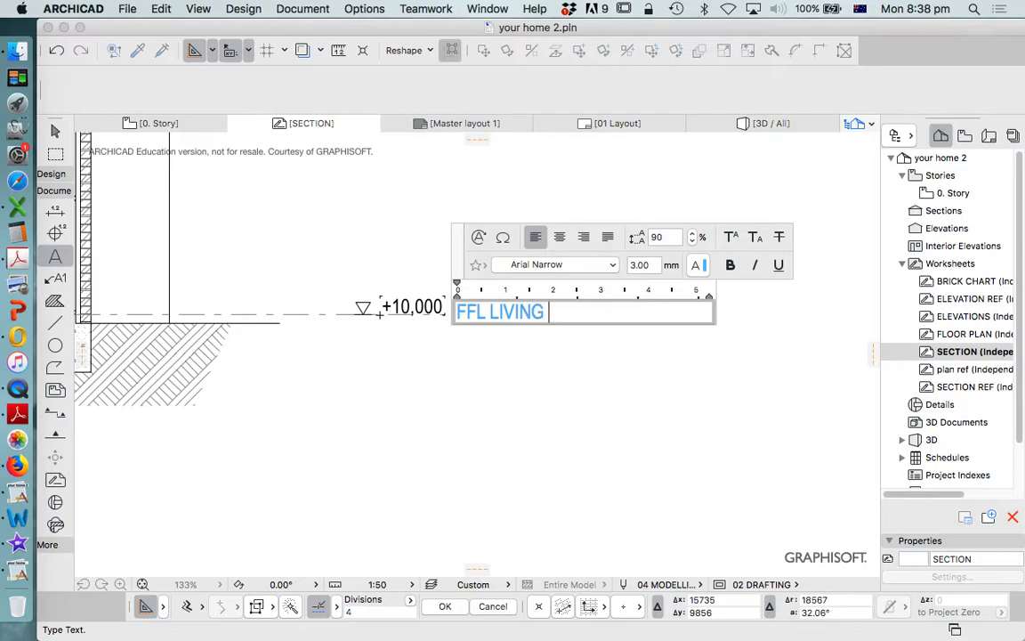
type("ROOM")
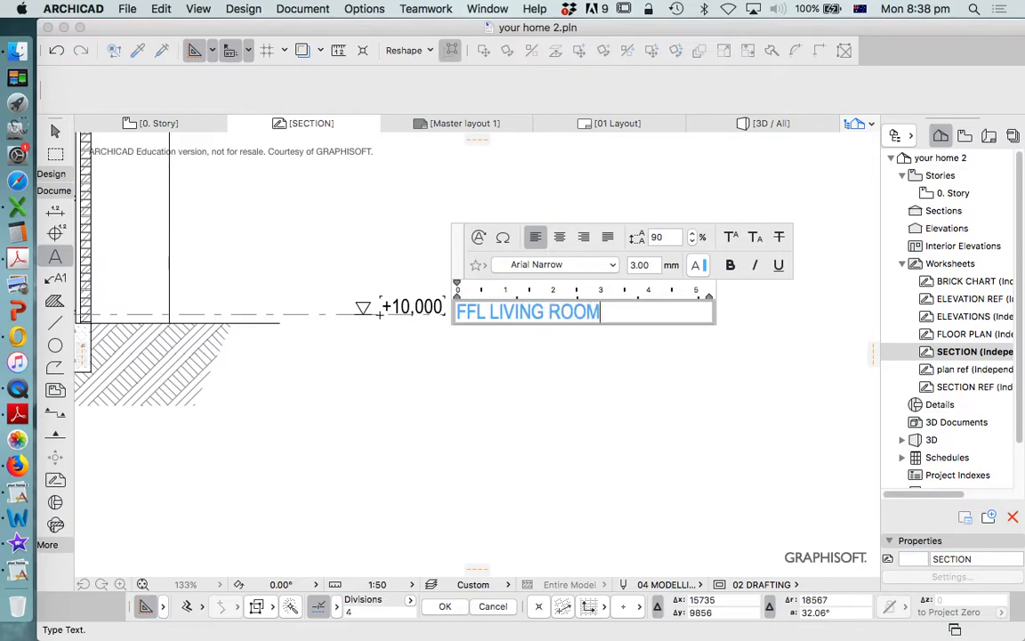
left_click(445, 605)
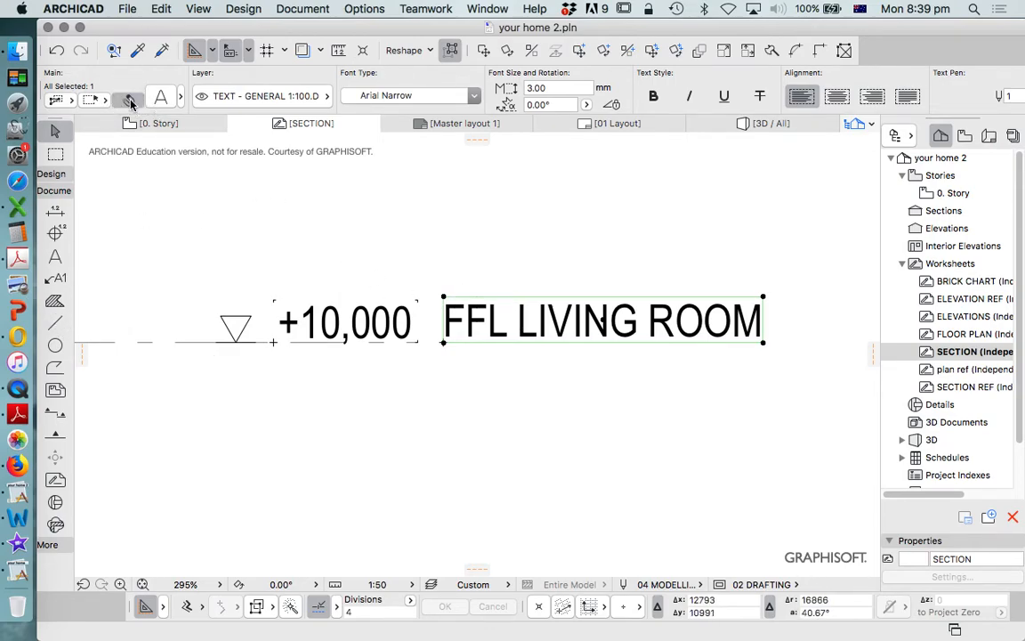
Step: Edit the label to read FFL - LIVING ROOM with a dash inserted
double_click(602, 319)
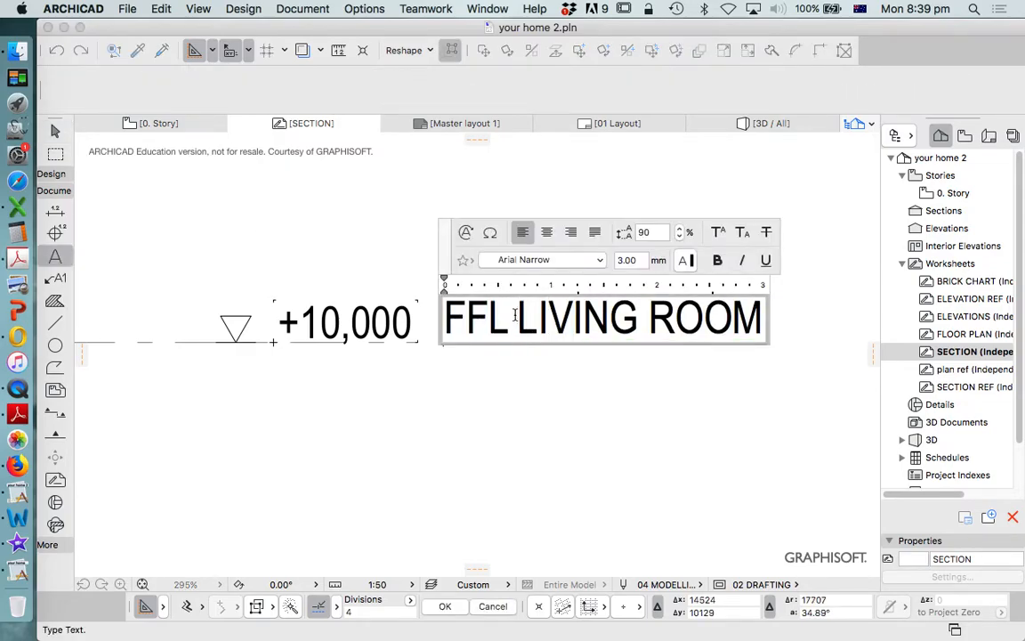
type("-")
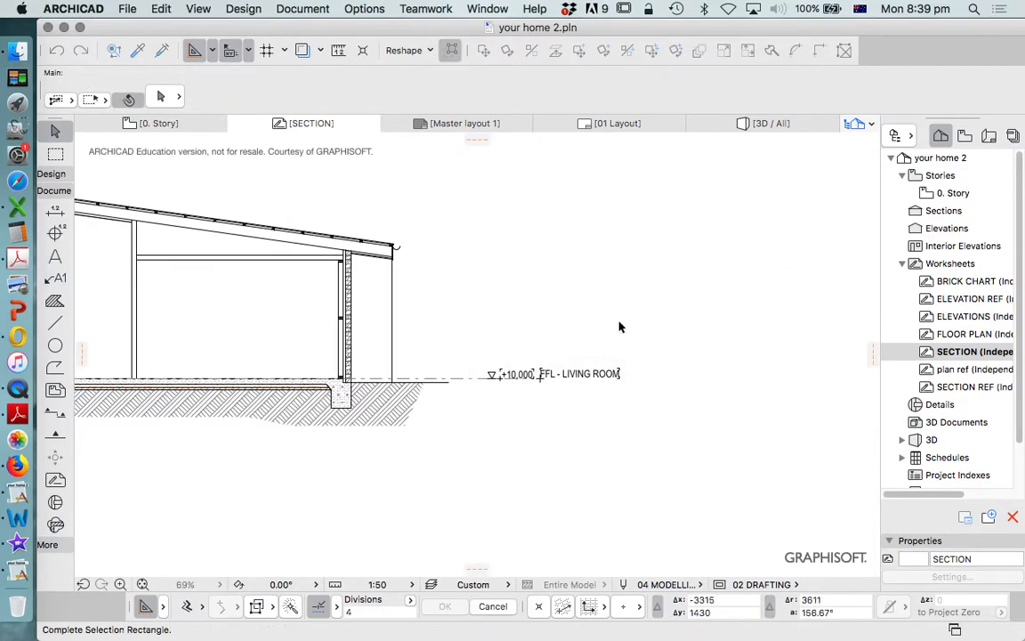
Step: Drag multiple copies of line, value and label up to +12,400, +12,700, +13,300 and the roof top
right_click(552, 374)
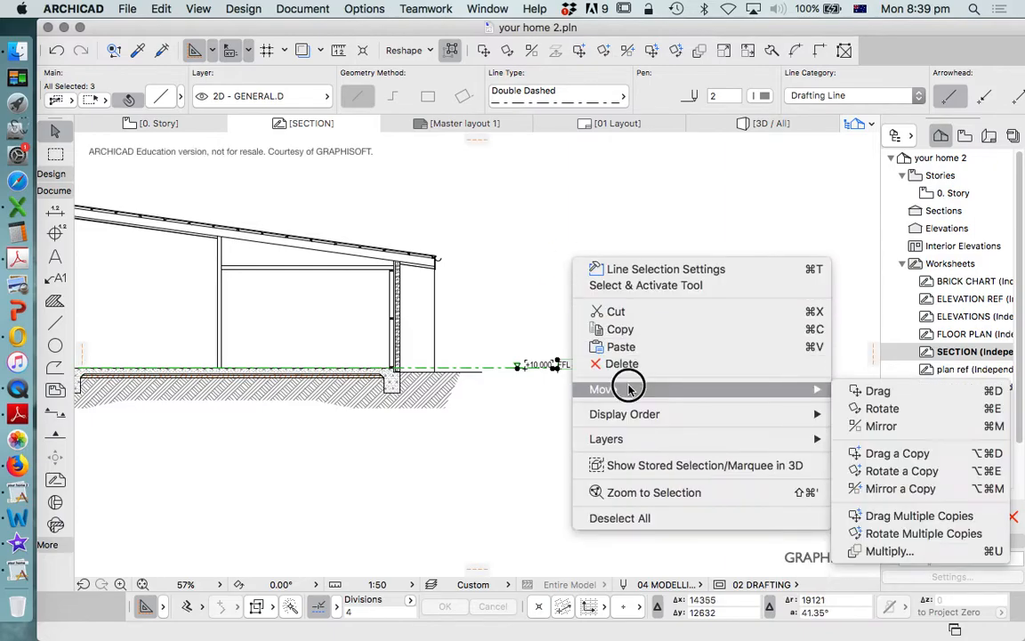
mouse_move(919, 517)
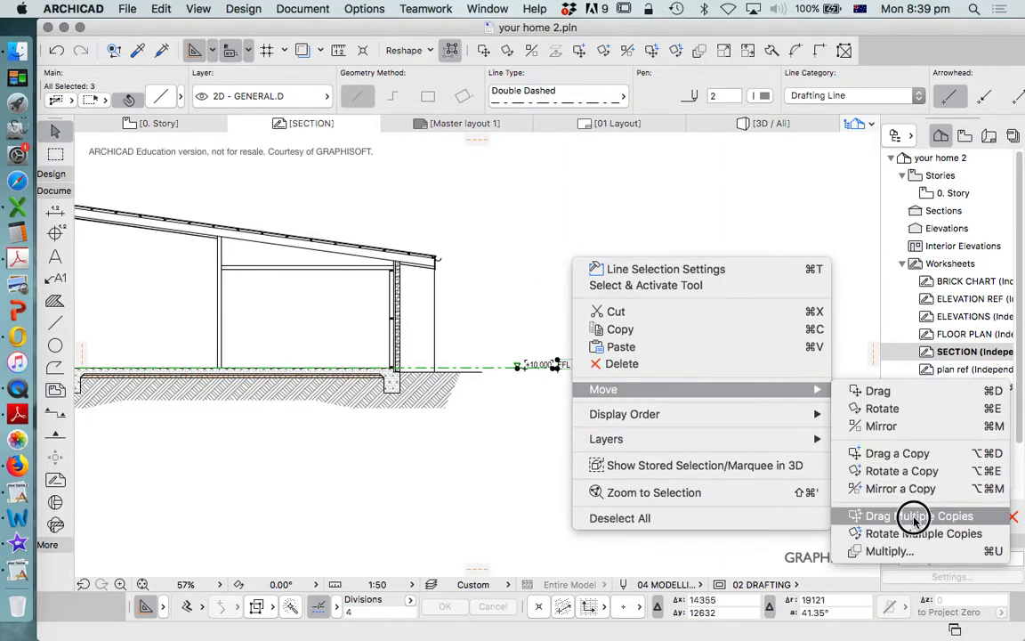
left_click(919, 516)
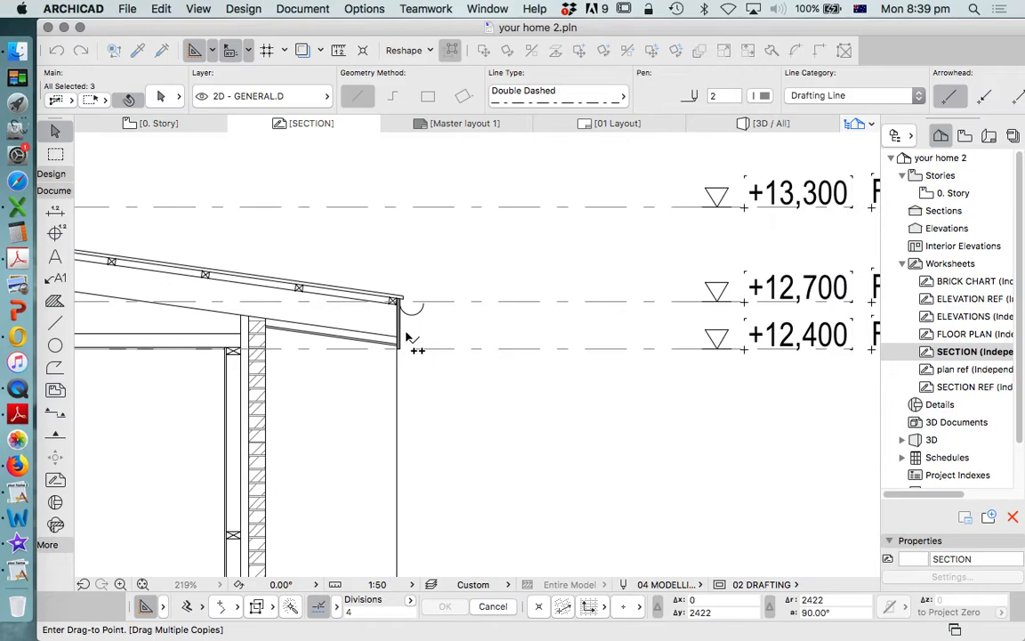
scroll("down", 3)
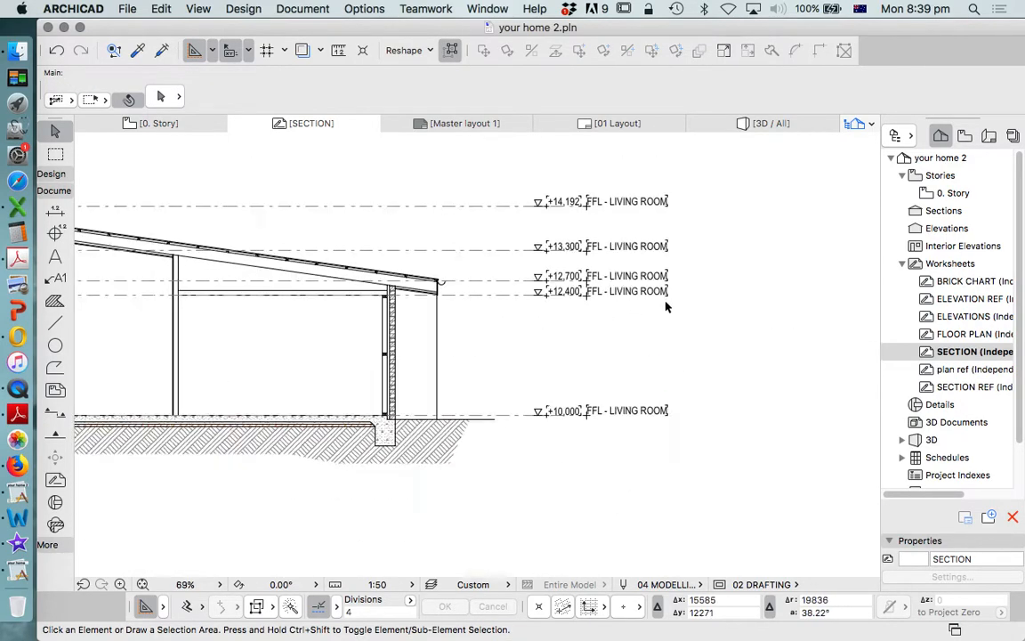
scroll("down", 3)
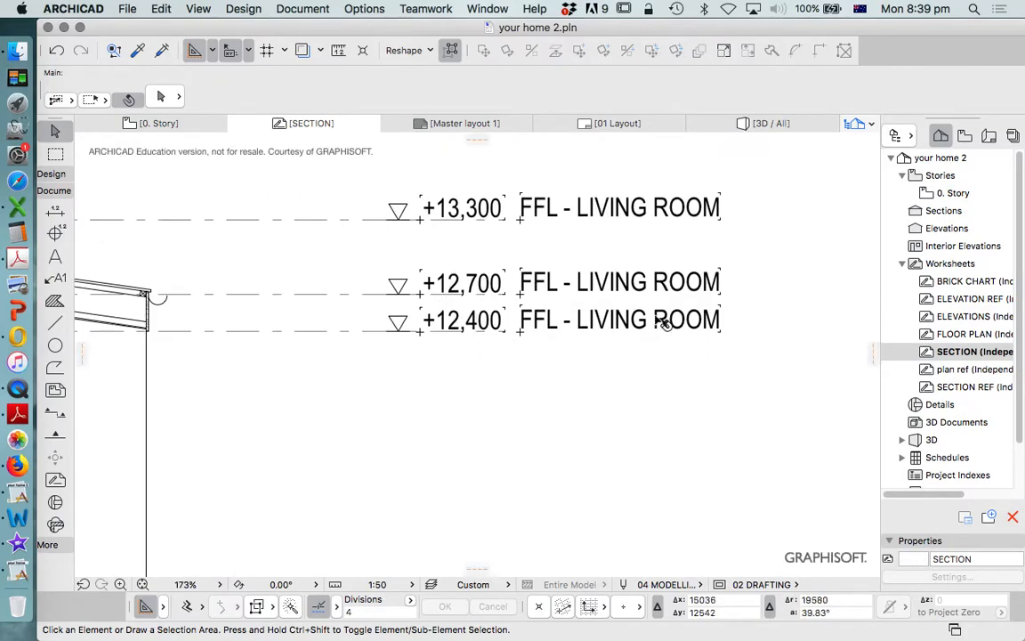
Step: Rename the +12,400 label to FCL - BATHROOM
double_click(619, 320)
type("R")
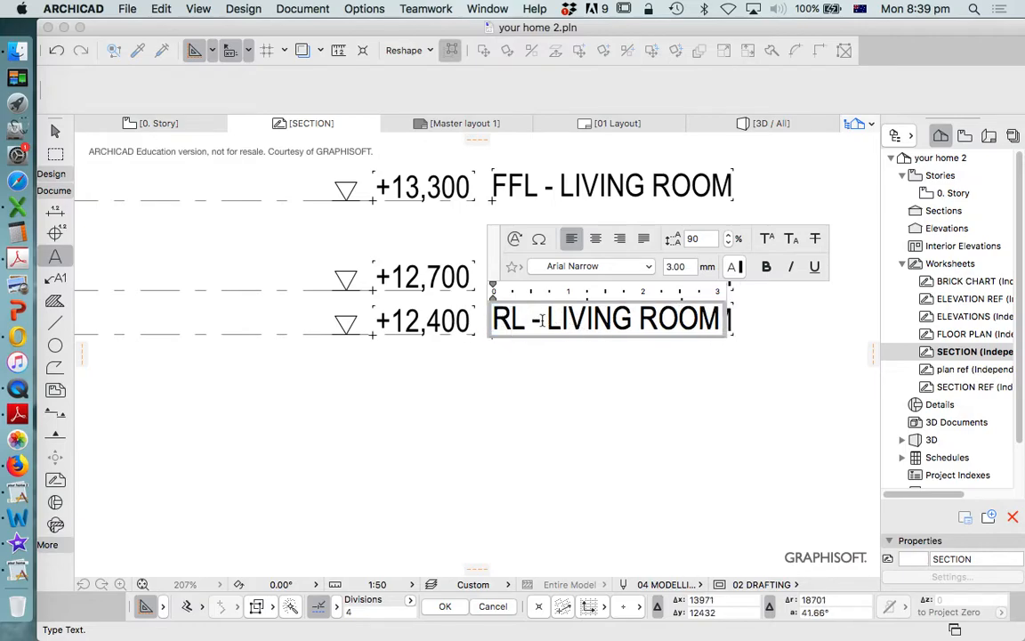
double_click(507, 320)
type("FC")
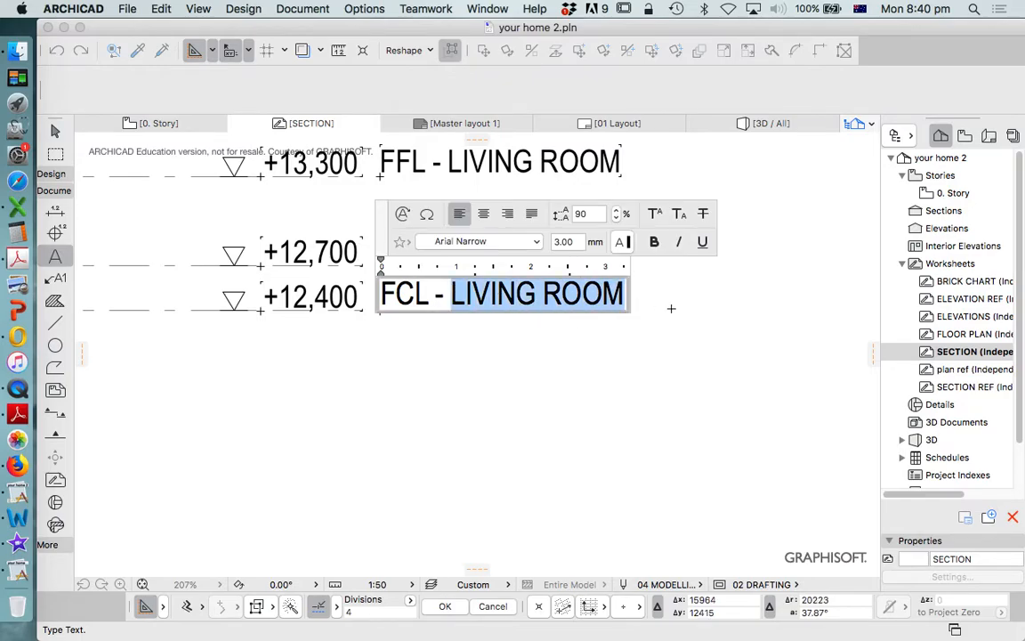
type("BATHROOM")
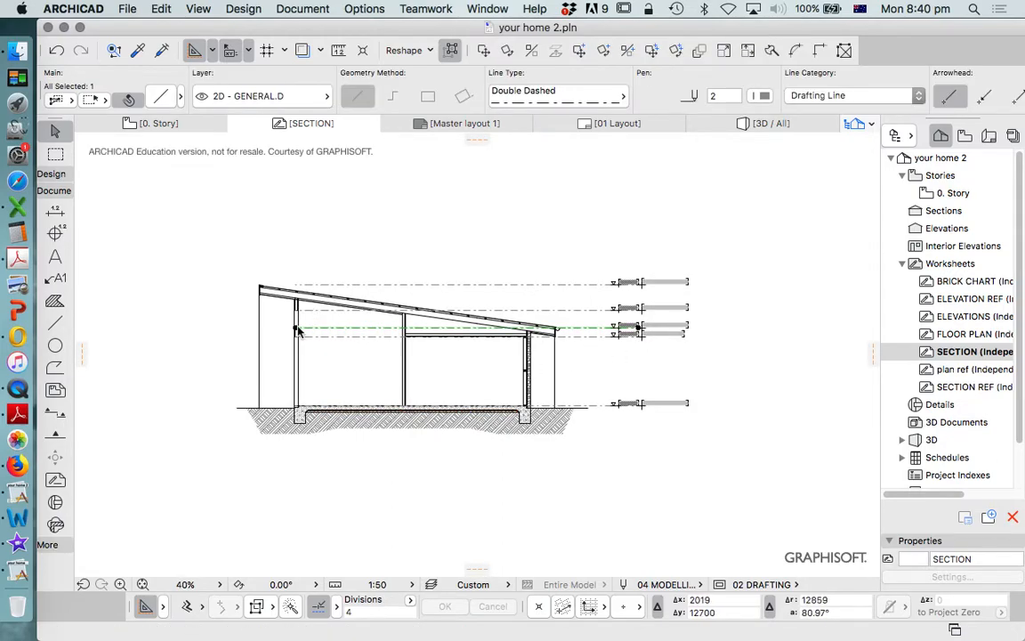
scroll("down", 3)
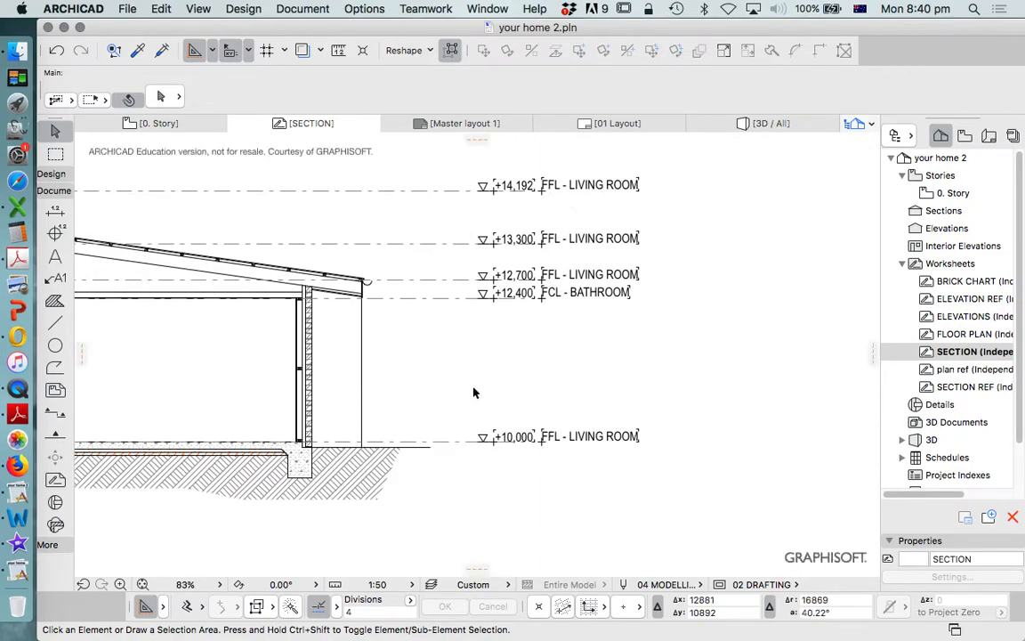
mouse_move(477, 171)
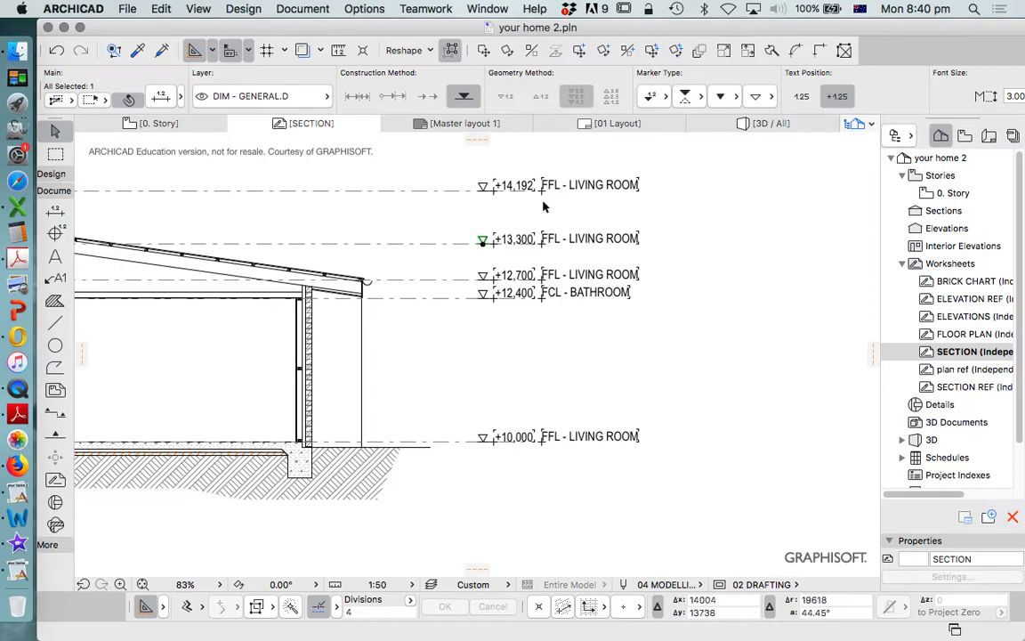
mouse_move(554, 400)
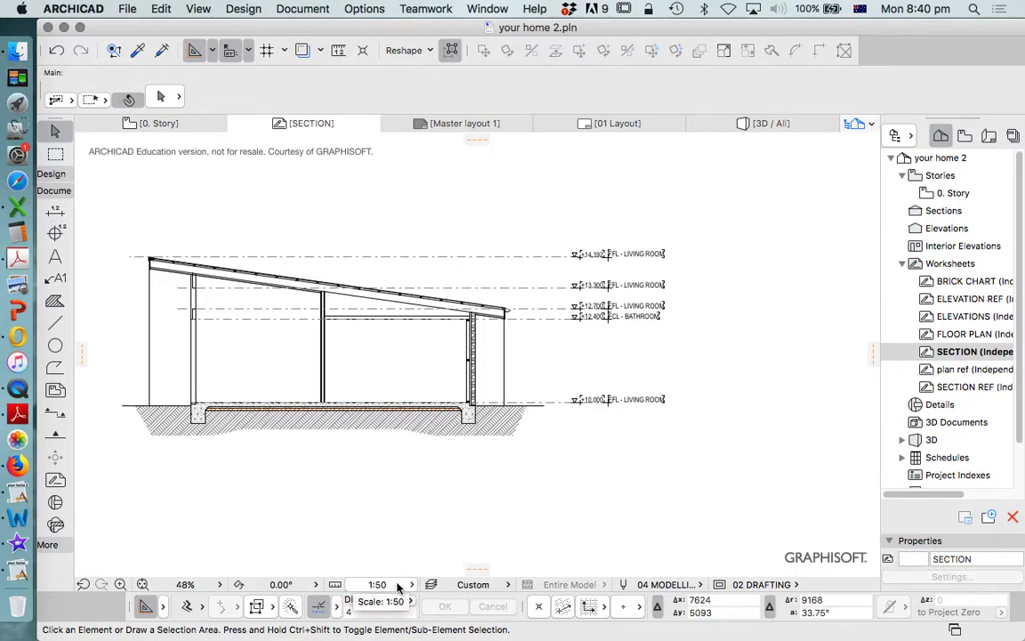
left_click(377, 584)
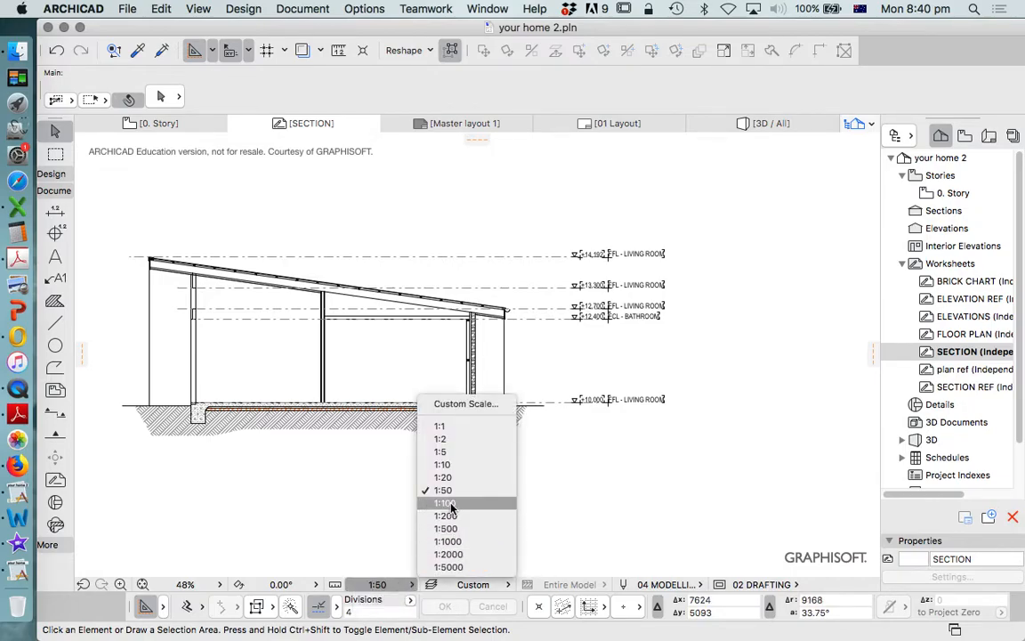
left_click(442, 503)
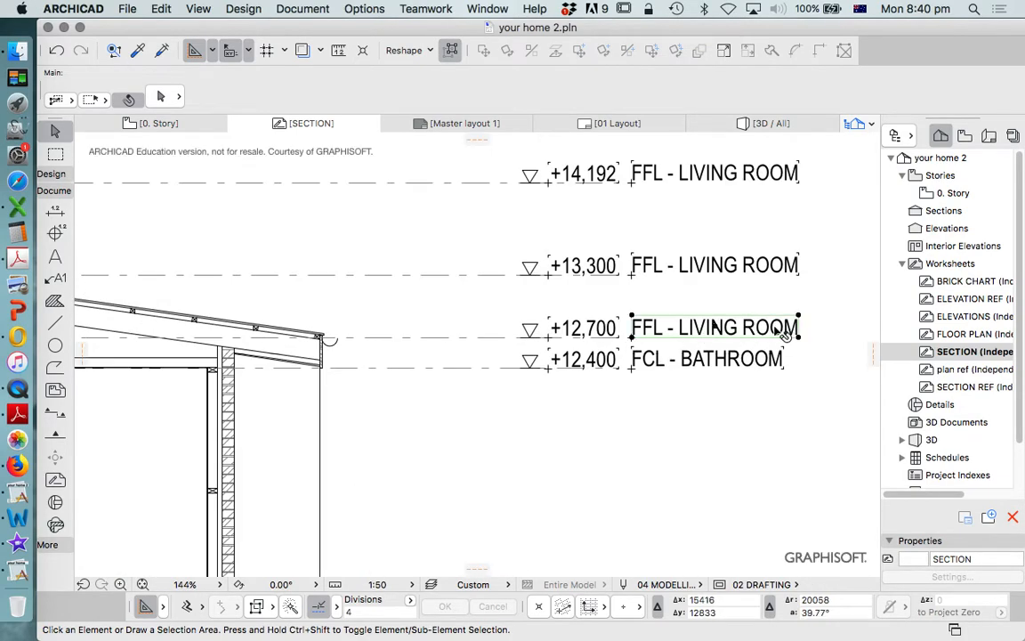
Step: Retype the +12,700 and +13,300 labels as RL - WINDOW SILL and RL - WINDOW HEAD
double_click(713, 328)
type("R")
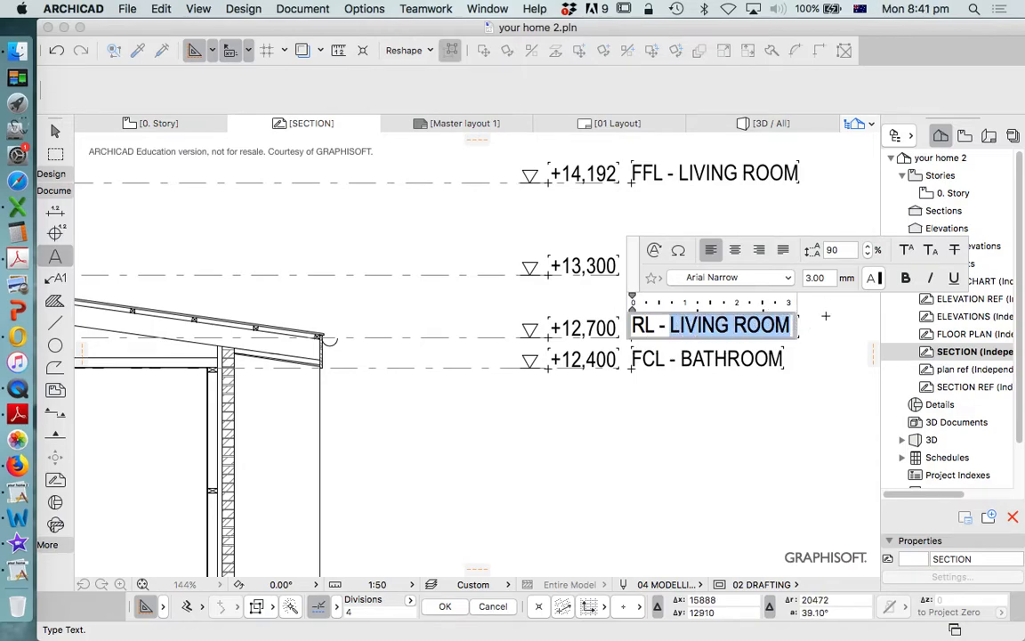
type("WINDOW")
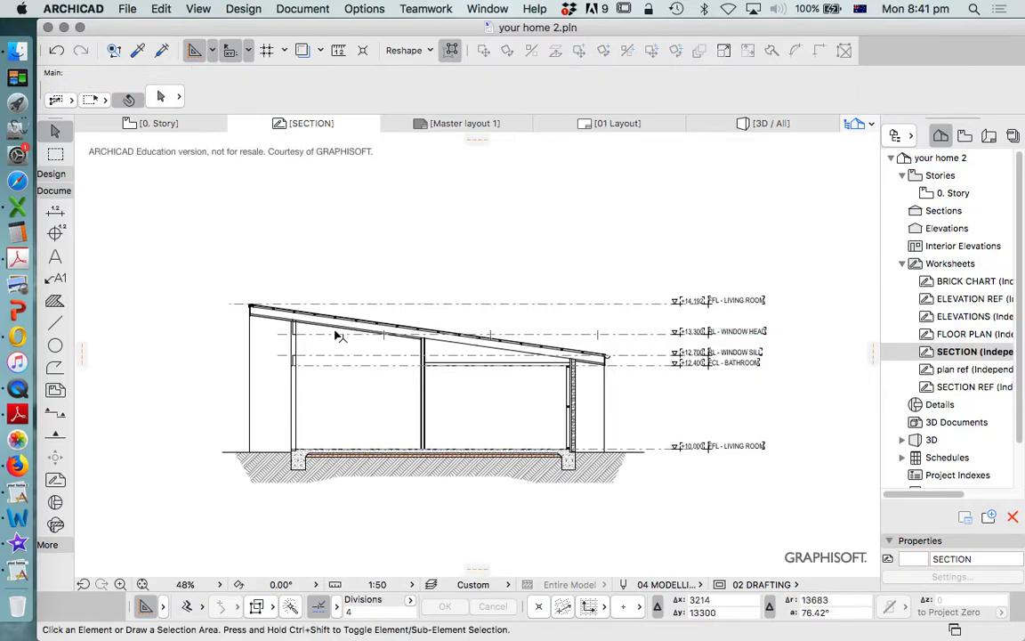
mouse_move(301, 334)
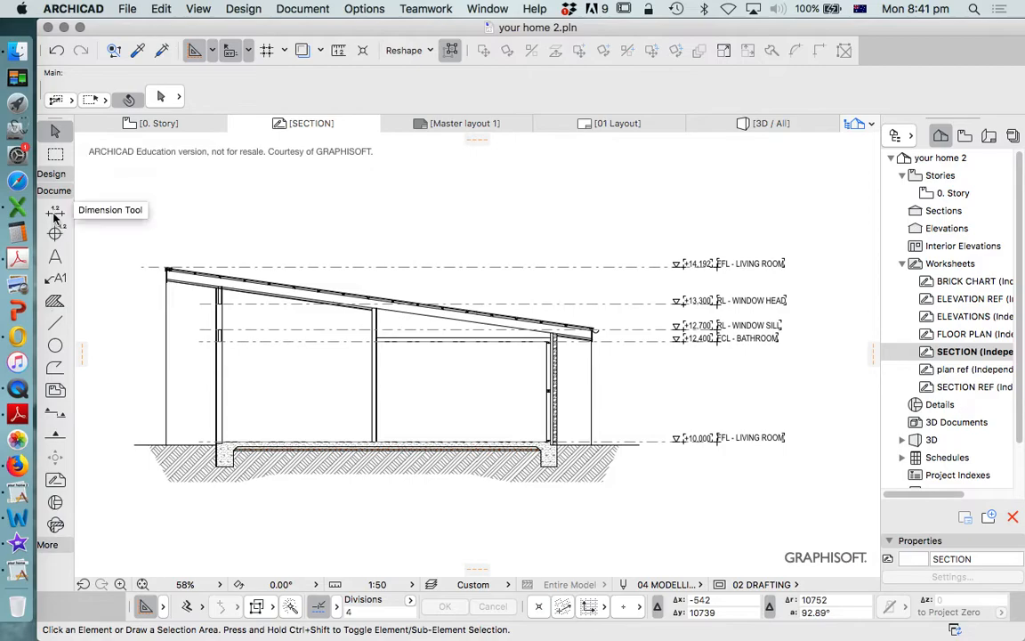
Step: Dimension the 2,400 height between the +10,000 floor line and +12,400 ceiling line
left_click(55, 210)
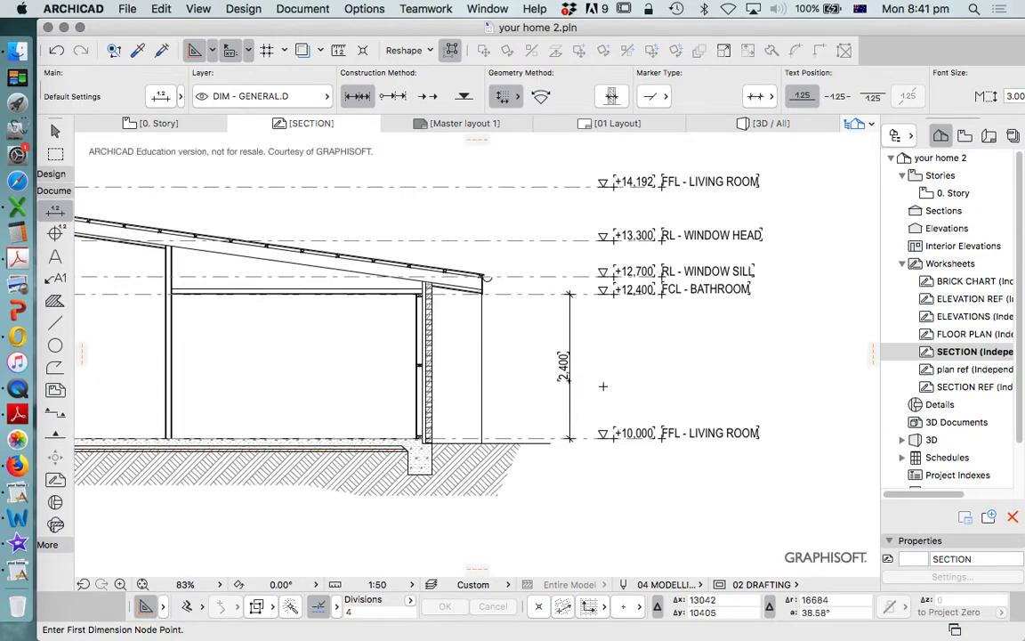
left_click(604, 292)
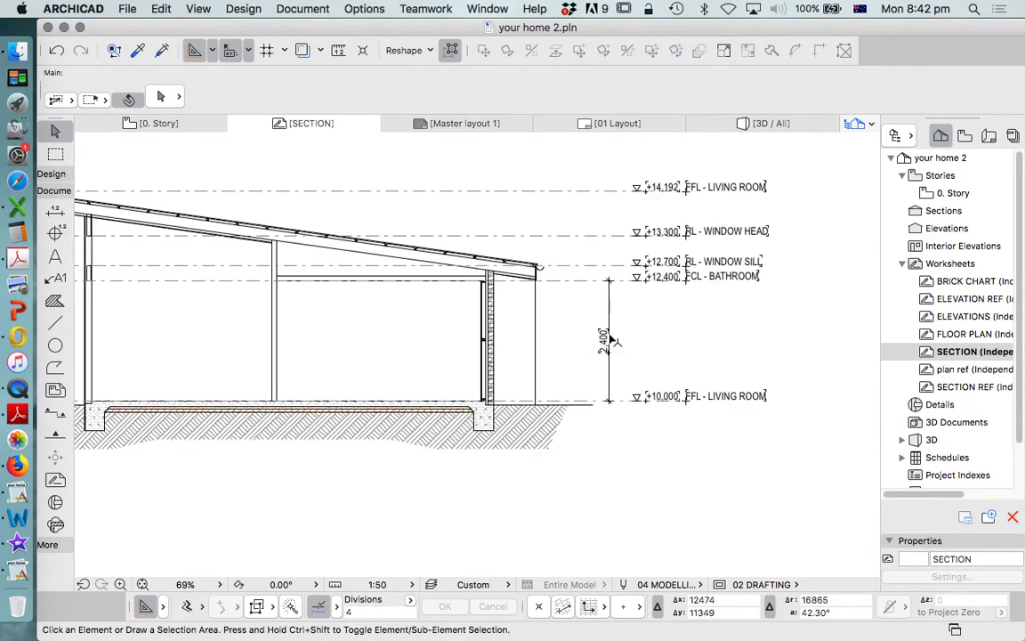
scroll("down", 3)
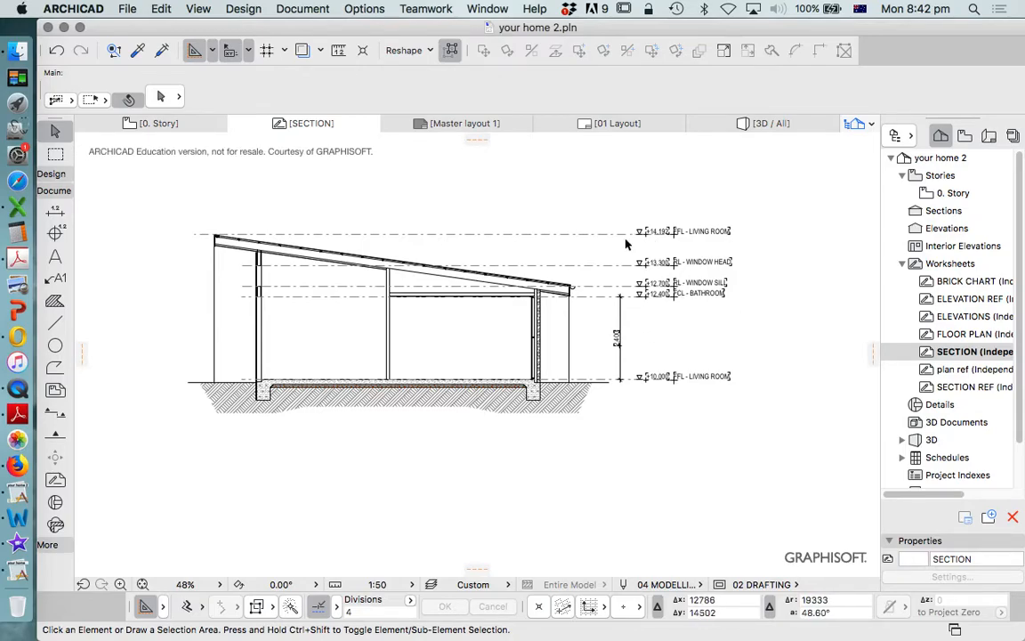
mouse_move(684, 319)
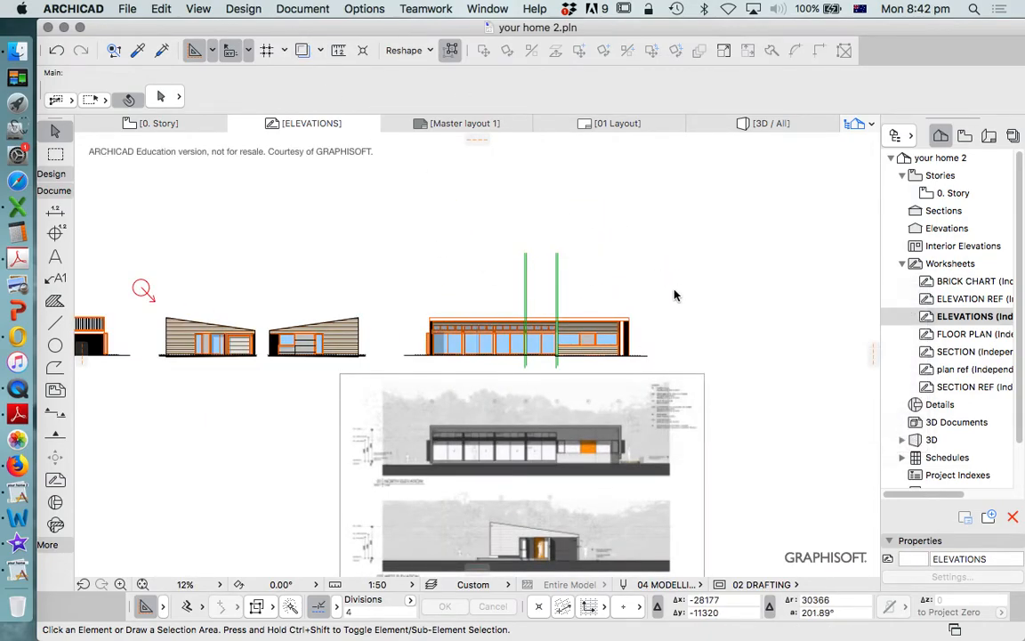
Step: Paste the copied level markers (cmd+V) beside the right end of the long elevation
key("cmd+v")
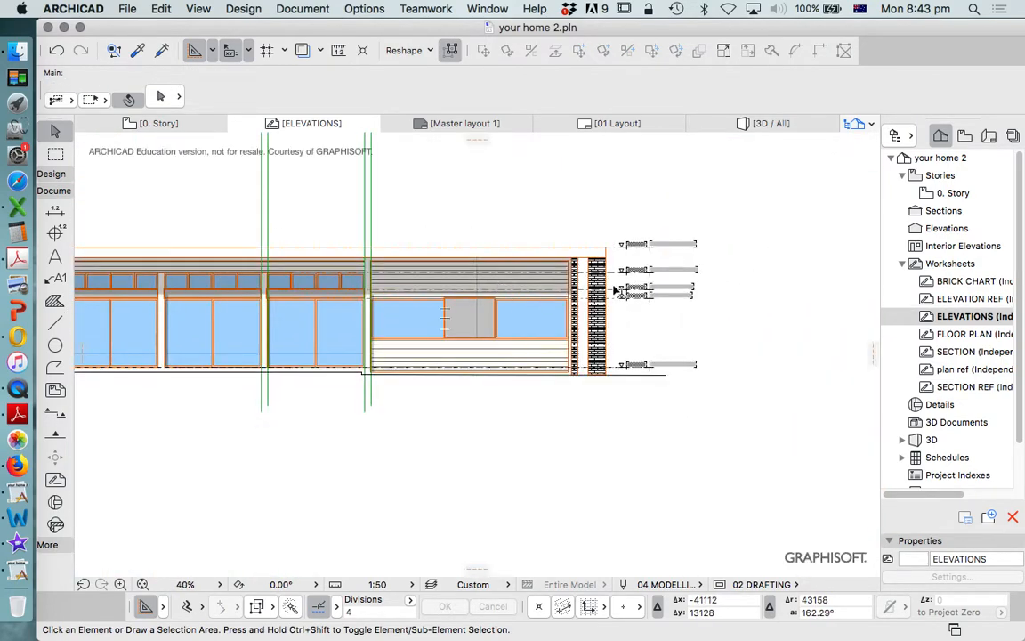
scroll("down", 3)
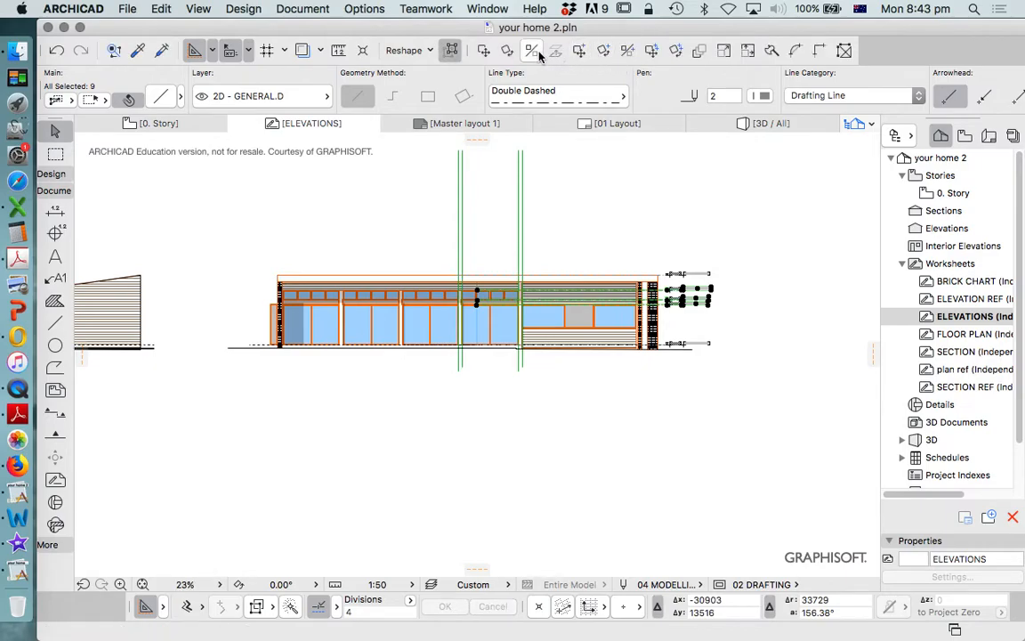
Step: Mirror a copy of the height markers to the other end of the long elevation
left_click(532, 50)
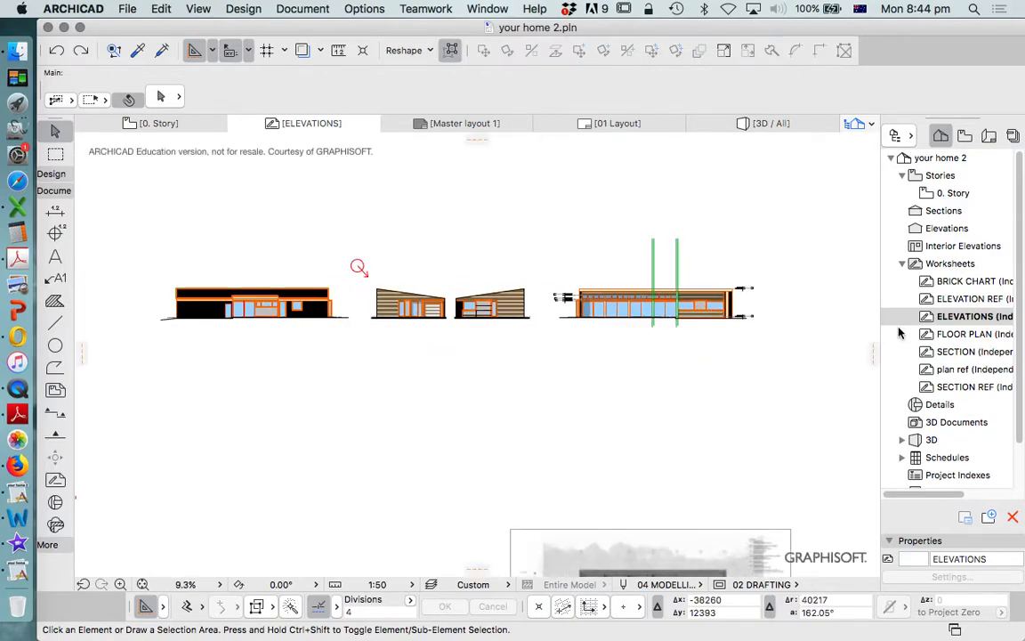
mouse_move(627, 329)
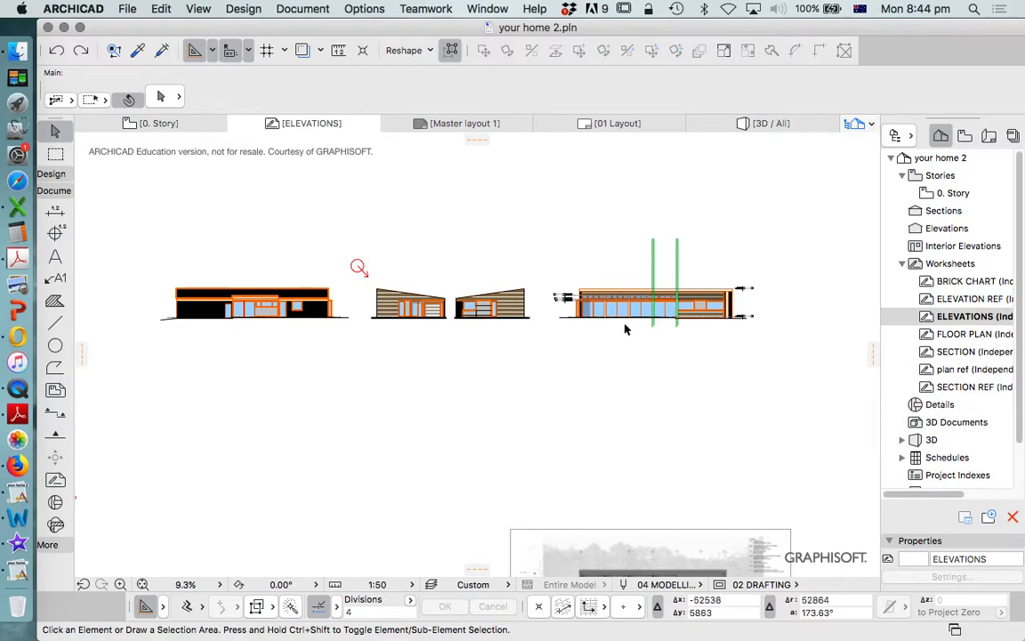
left_click(598, 310)
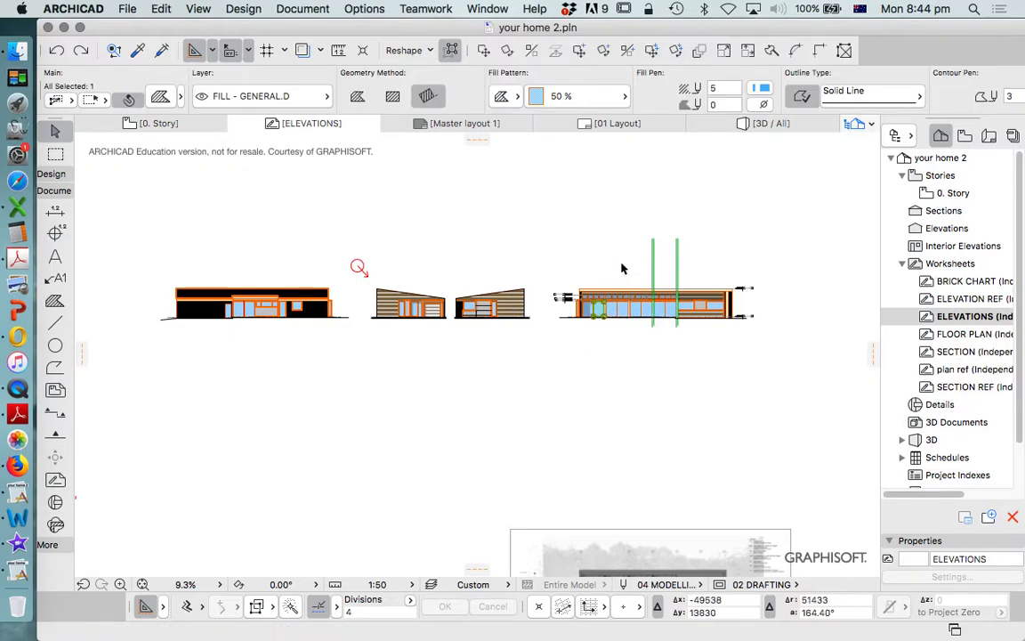